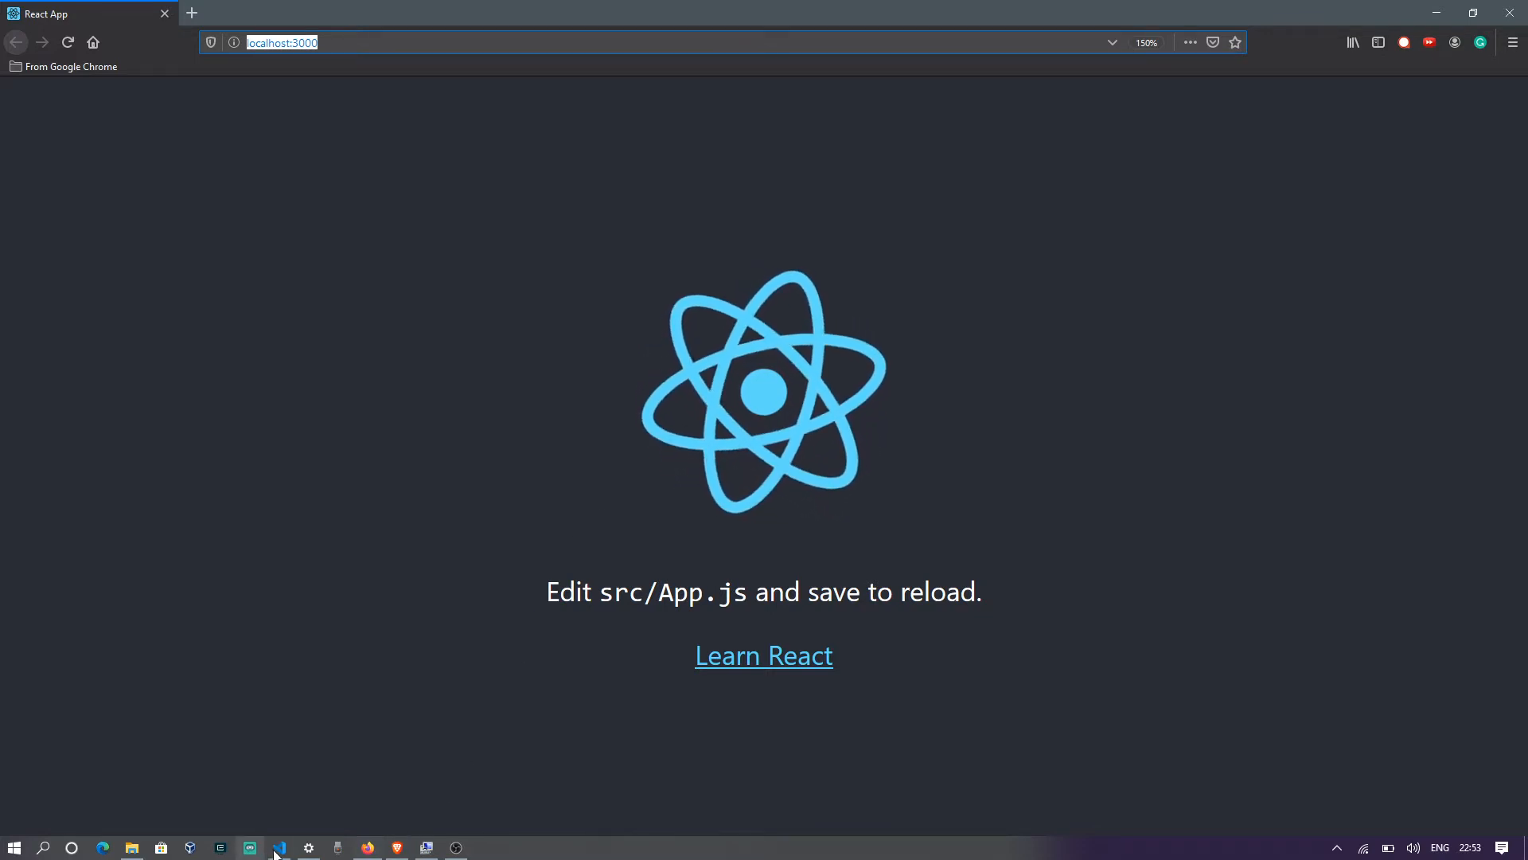
Switch from the Firefox React starter page to the Visual Studio Code editor.
click(249, 847)
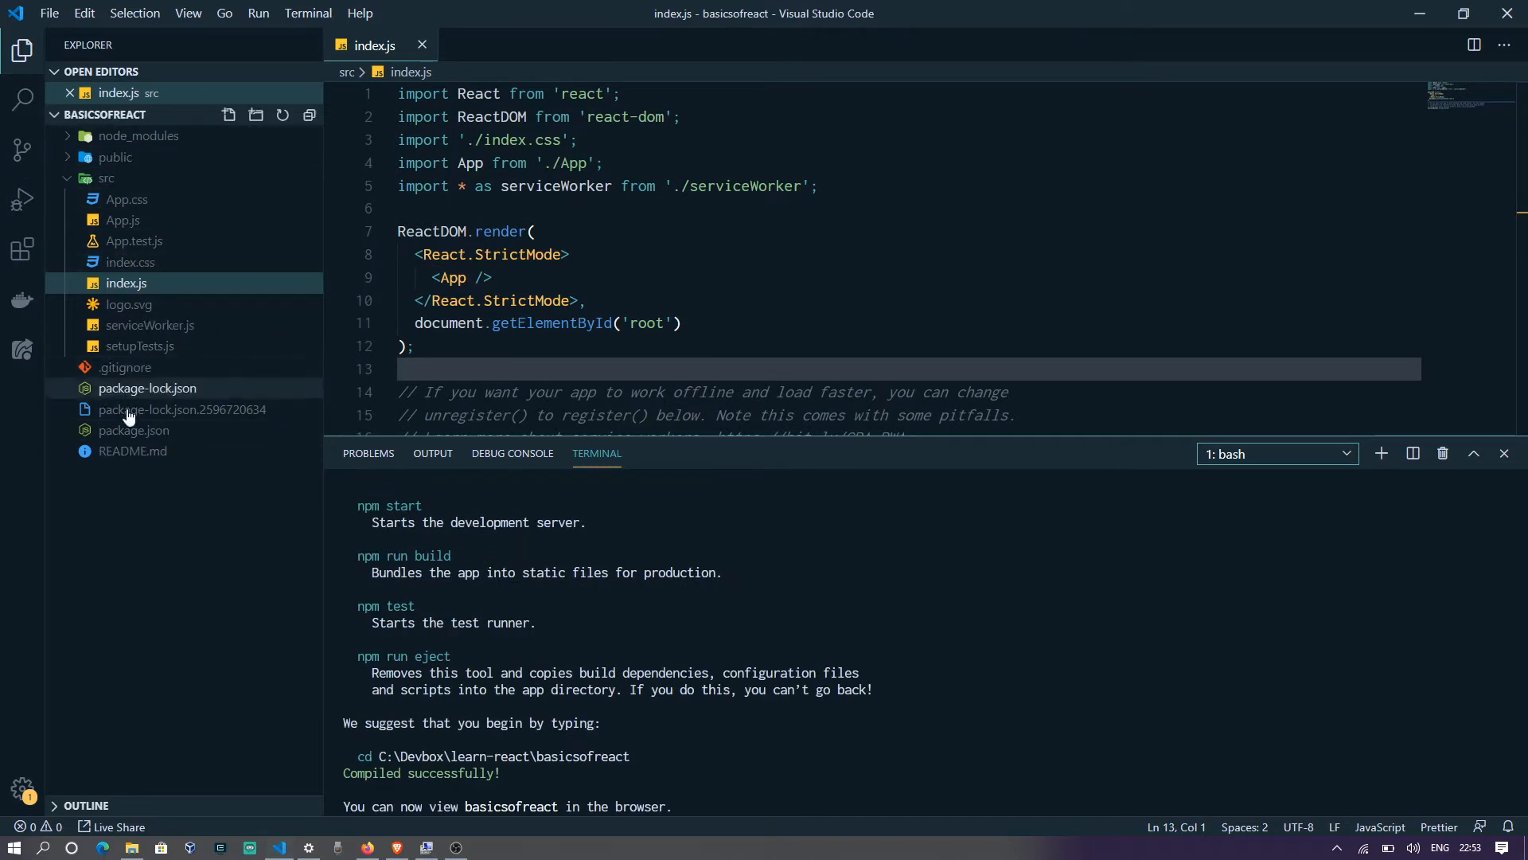
mouse_move(129, 305)
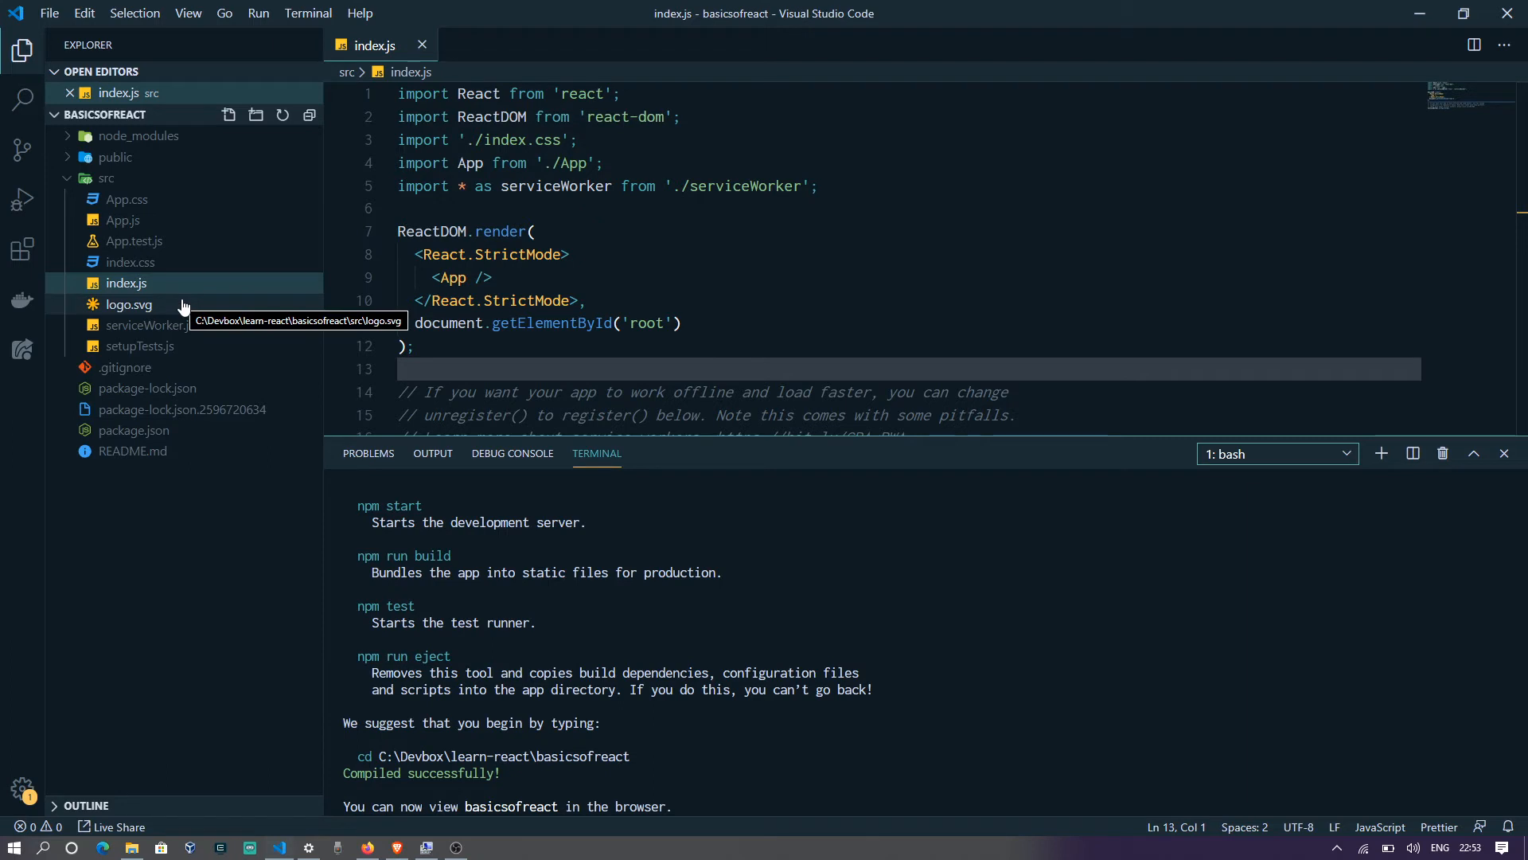
mouse_move(215, 248)
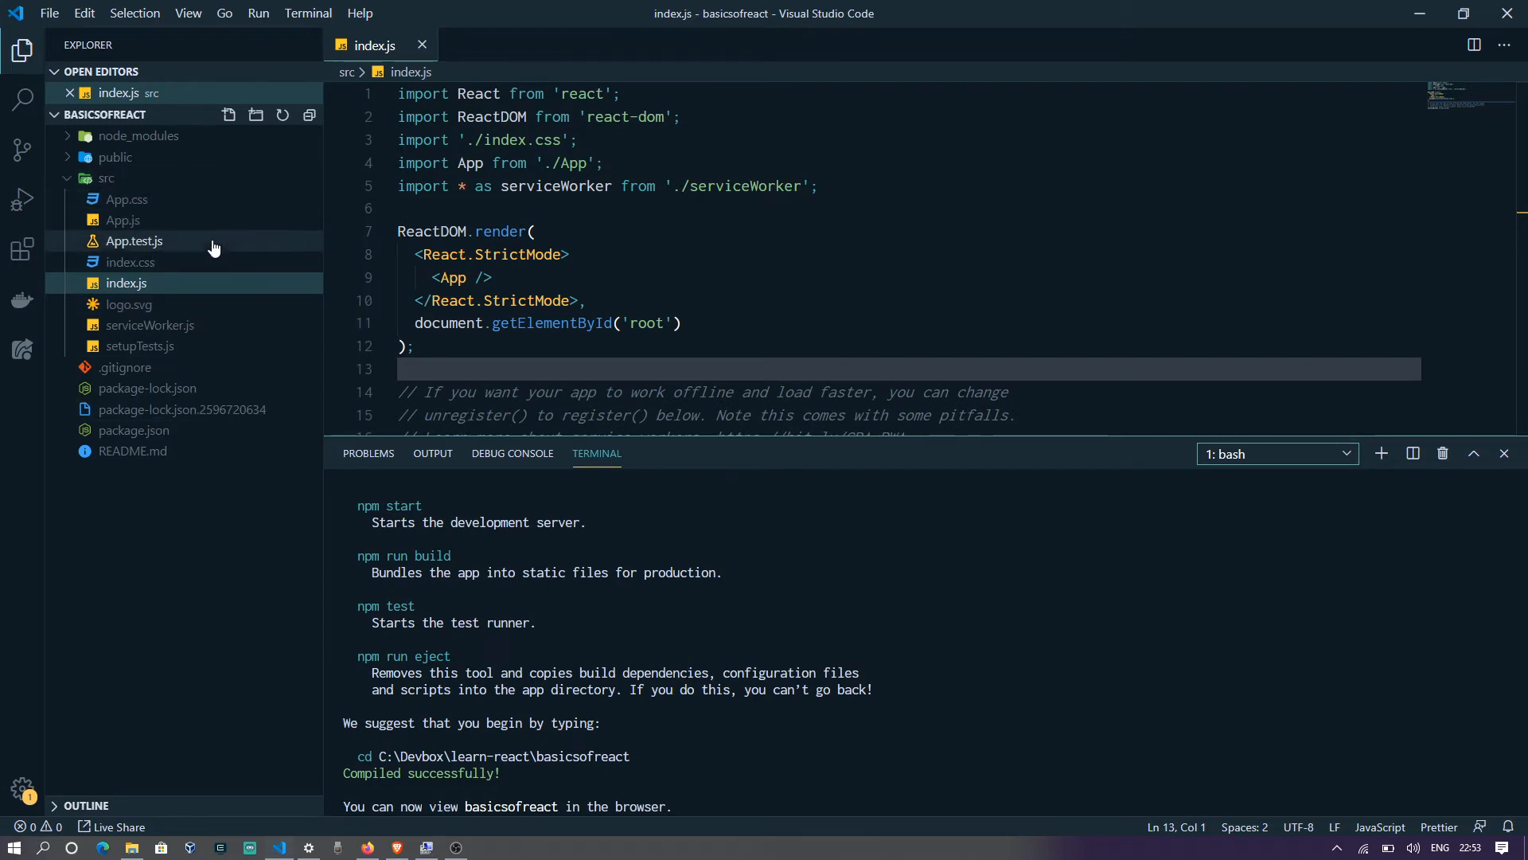
mouse_move(122, 220)
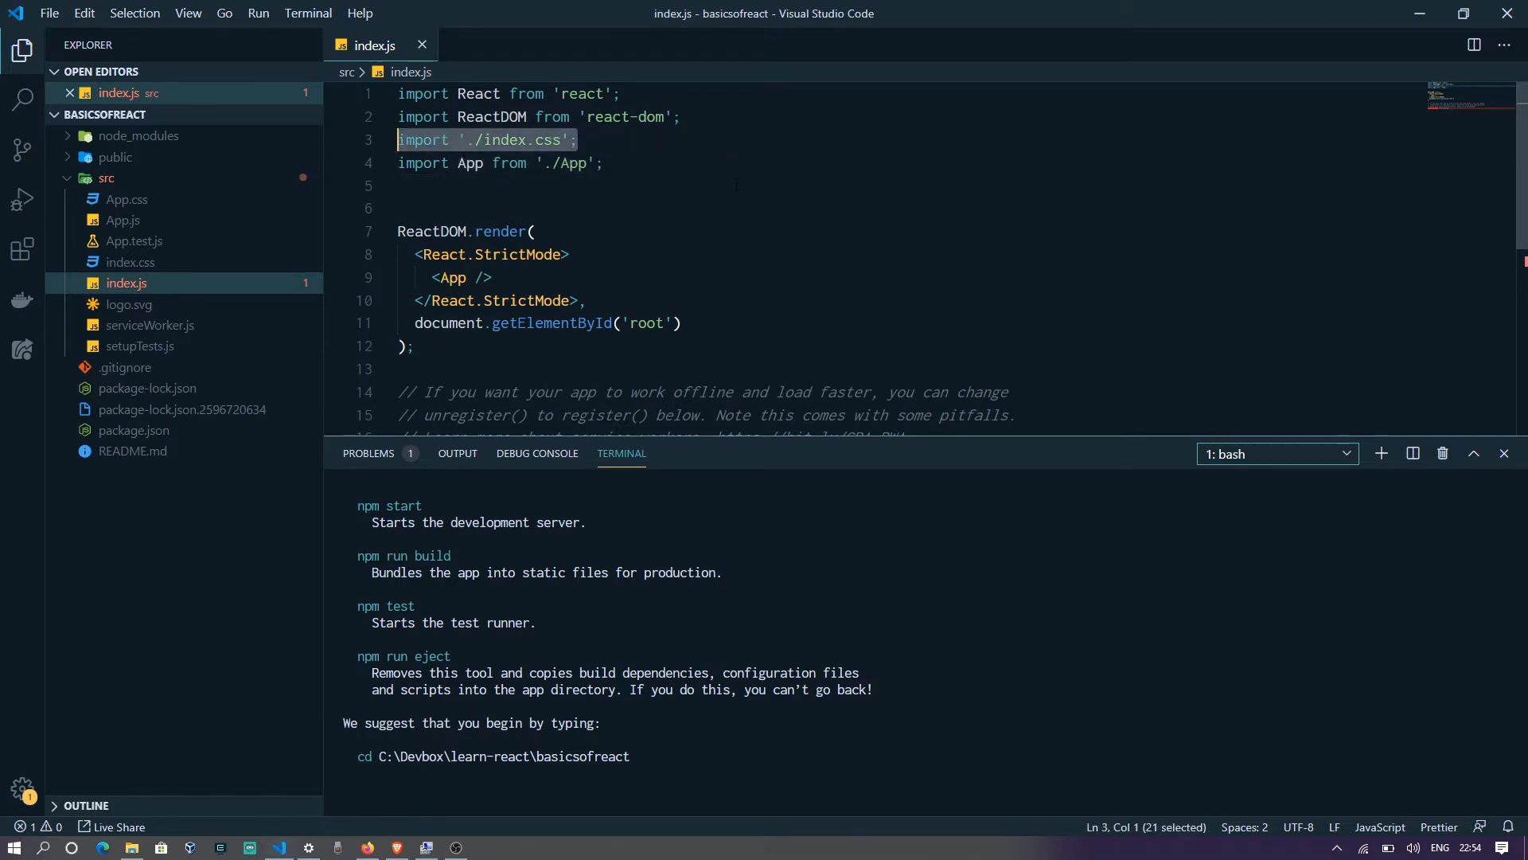
Remove the index.css import and the service-worker comments with the unregister() call from index.js.
key(Delete)
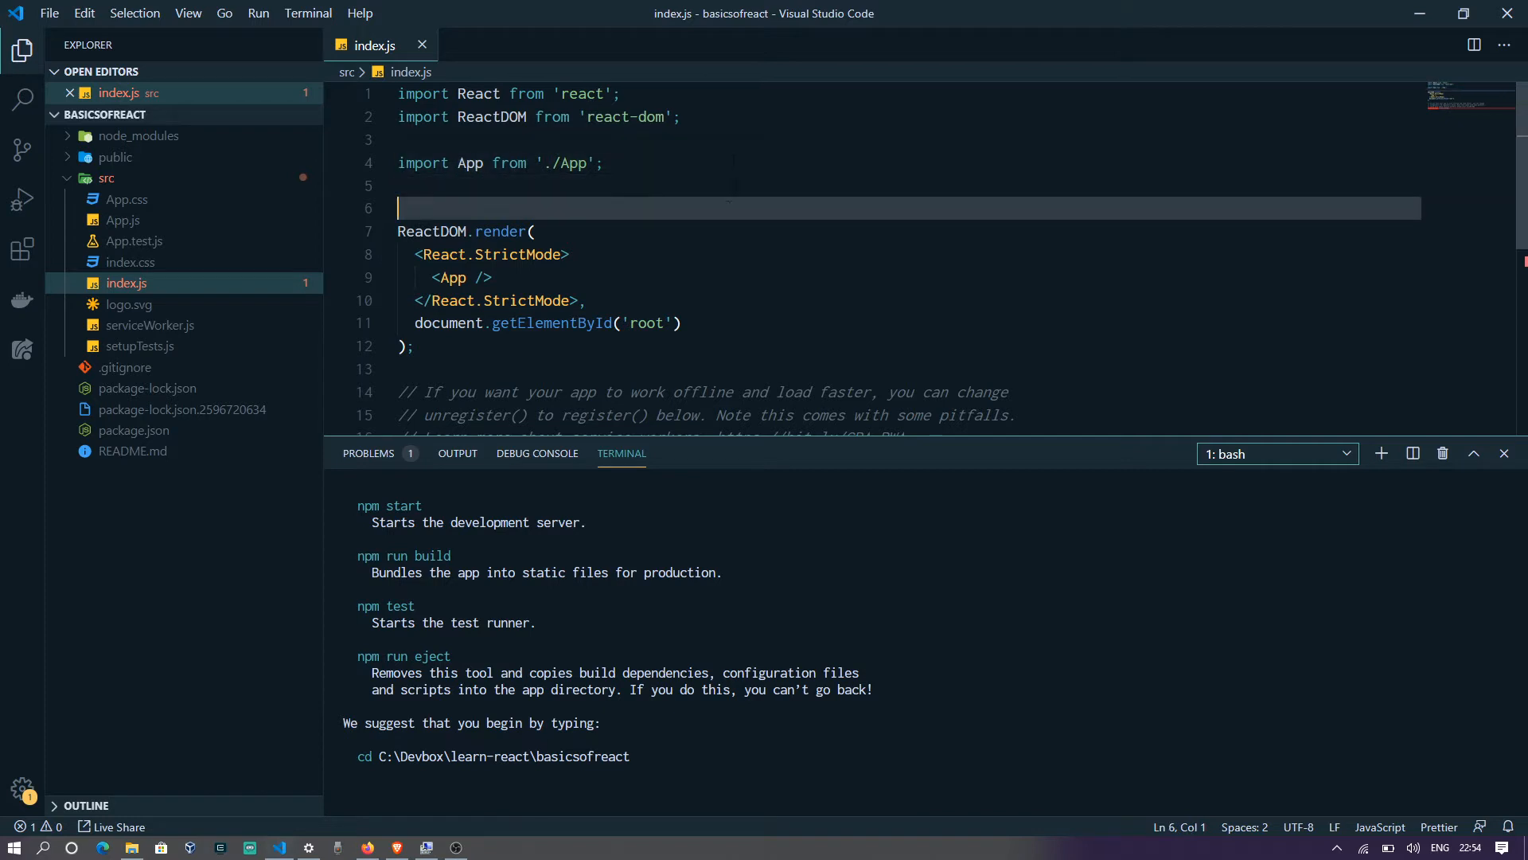
scroll(down, 3)
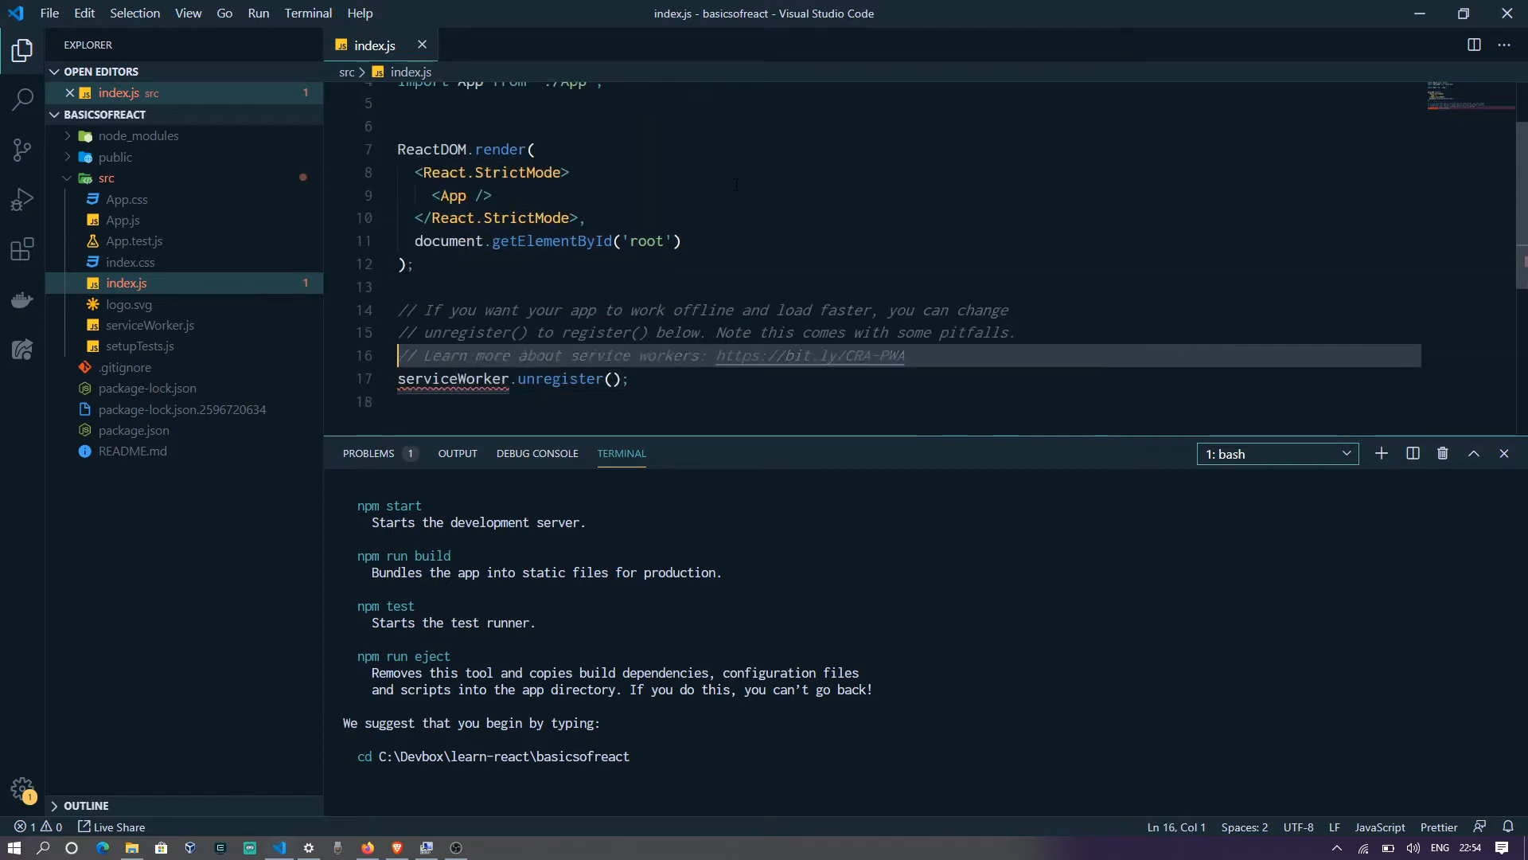
drag(398, 311, 629, 390)
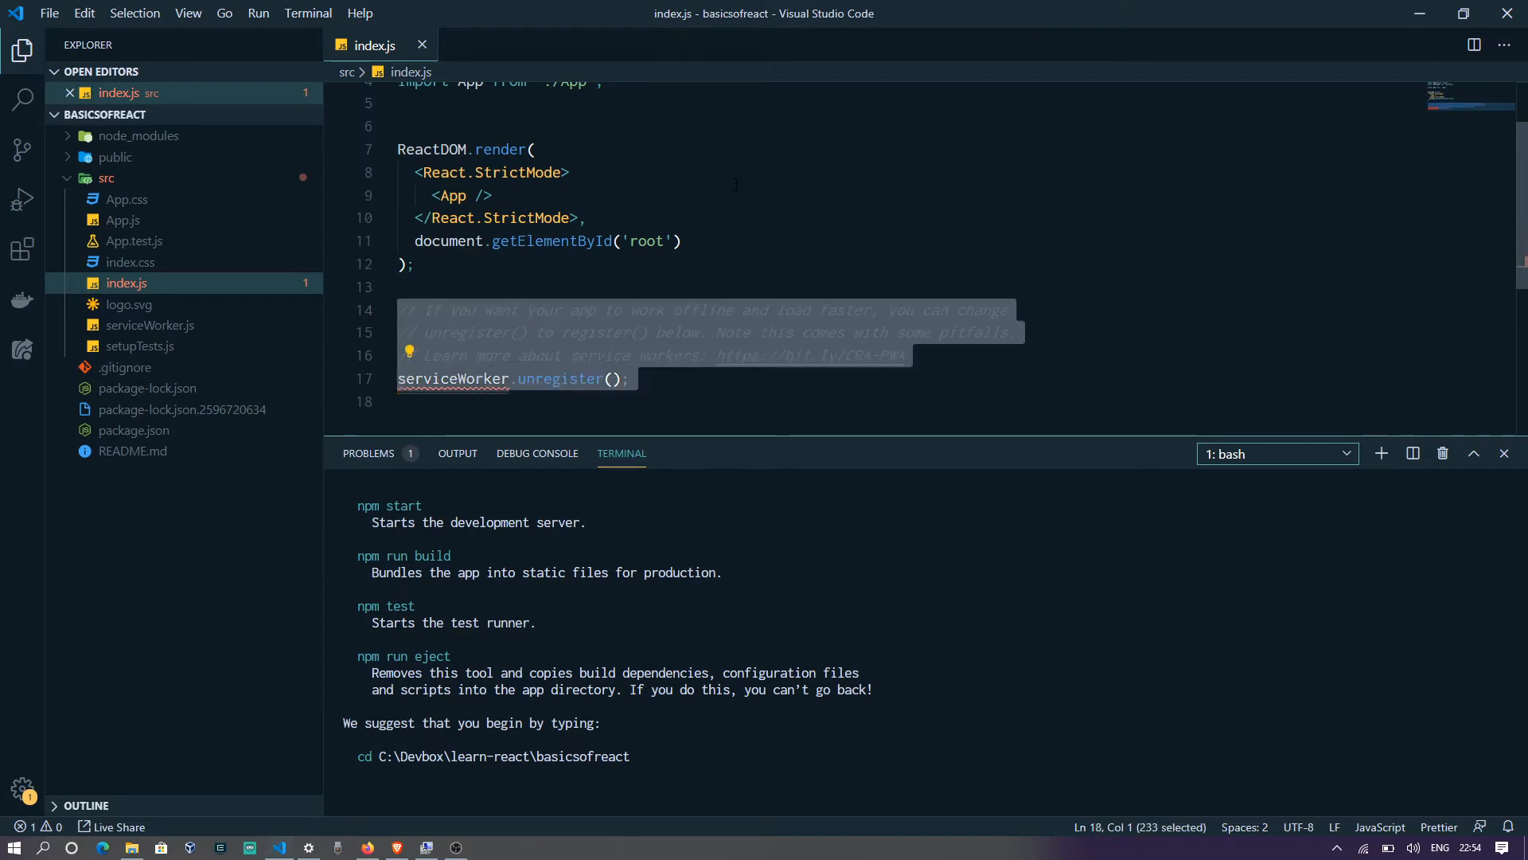
key(Delete)
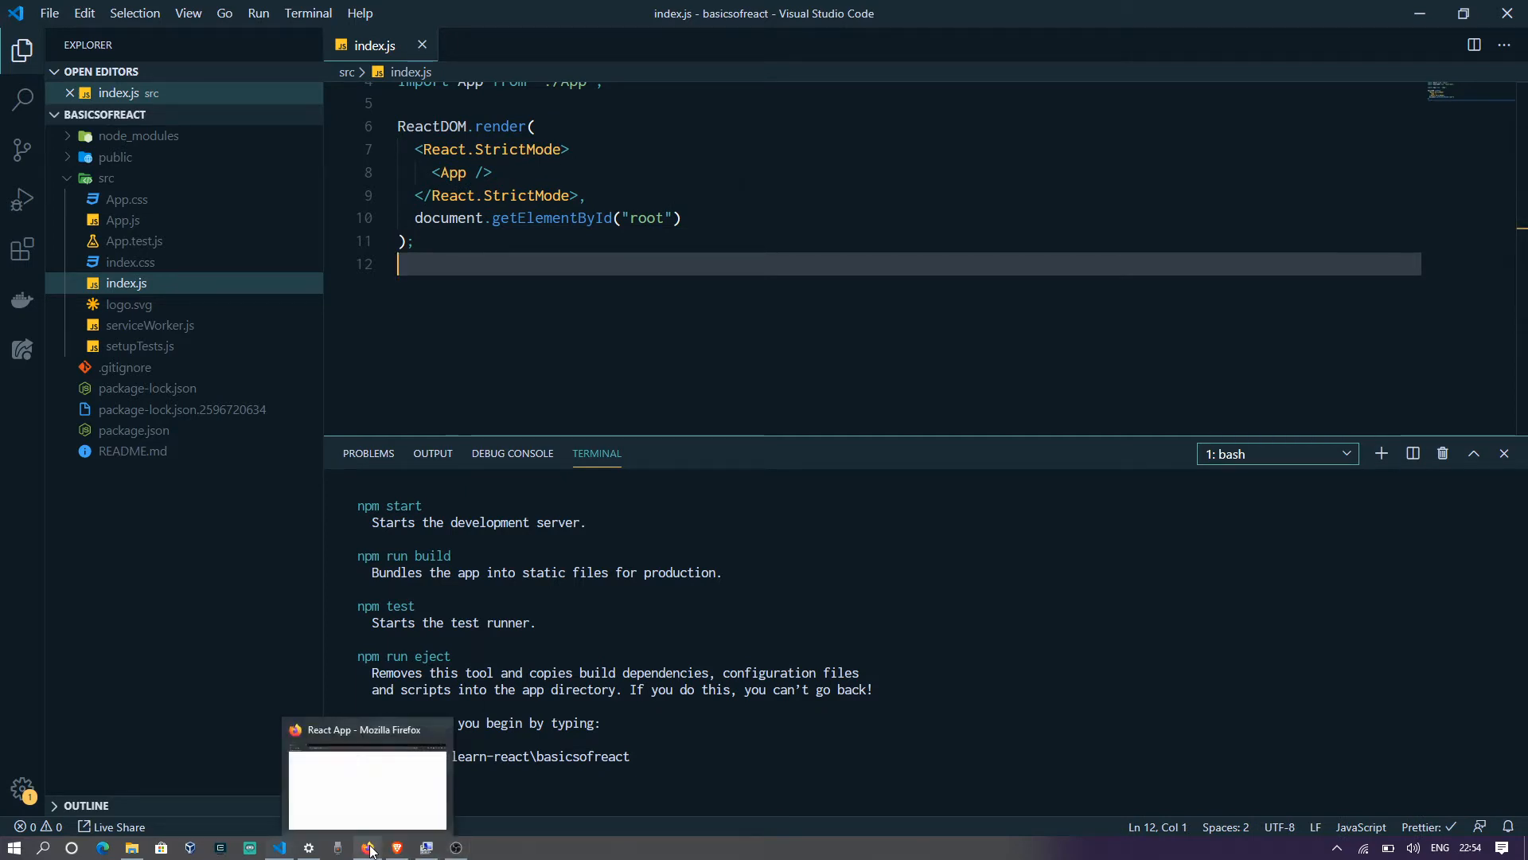
click(367, 847)
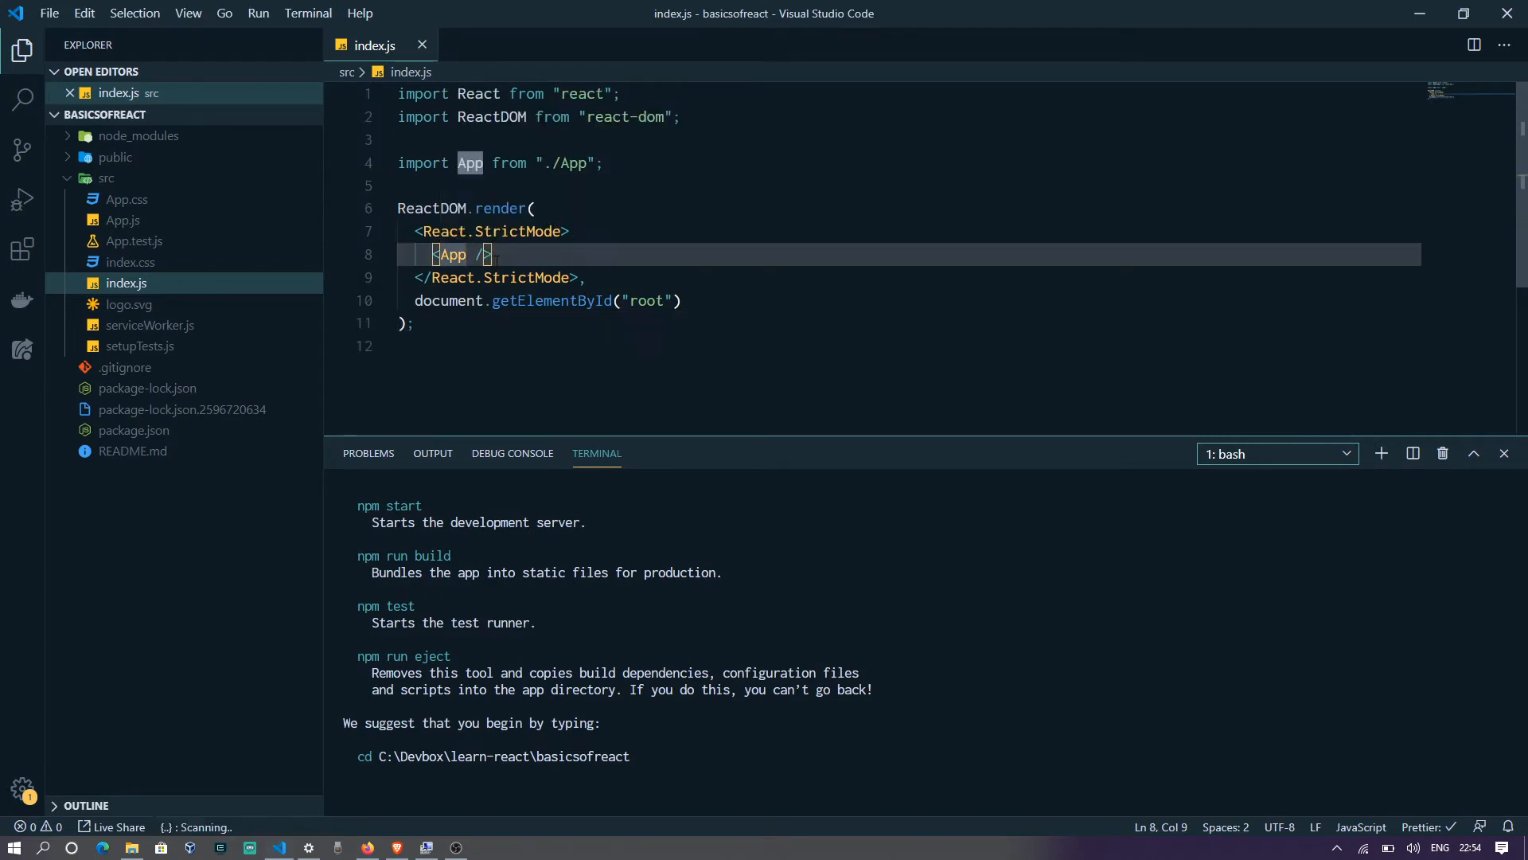
Replace <App /> with <div> Welcome to React Basics</div> and select 'root' in getElementById.
key(Delete)
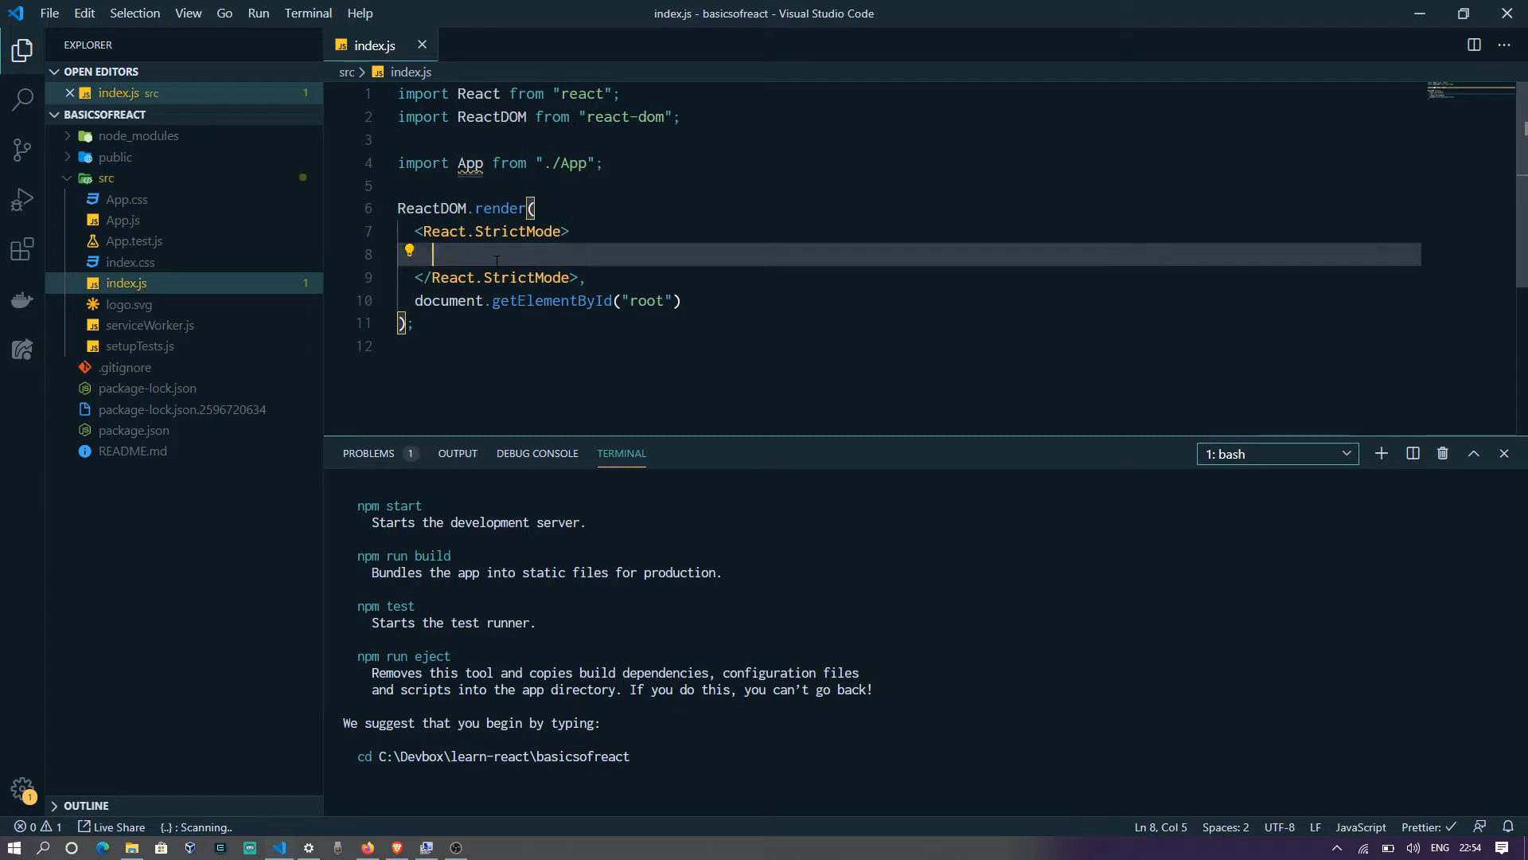
text(<div> We</div>)
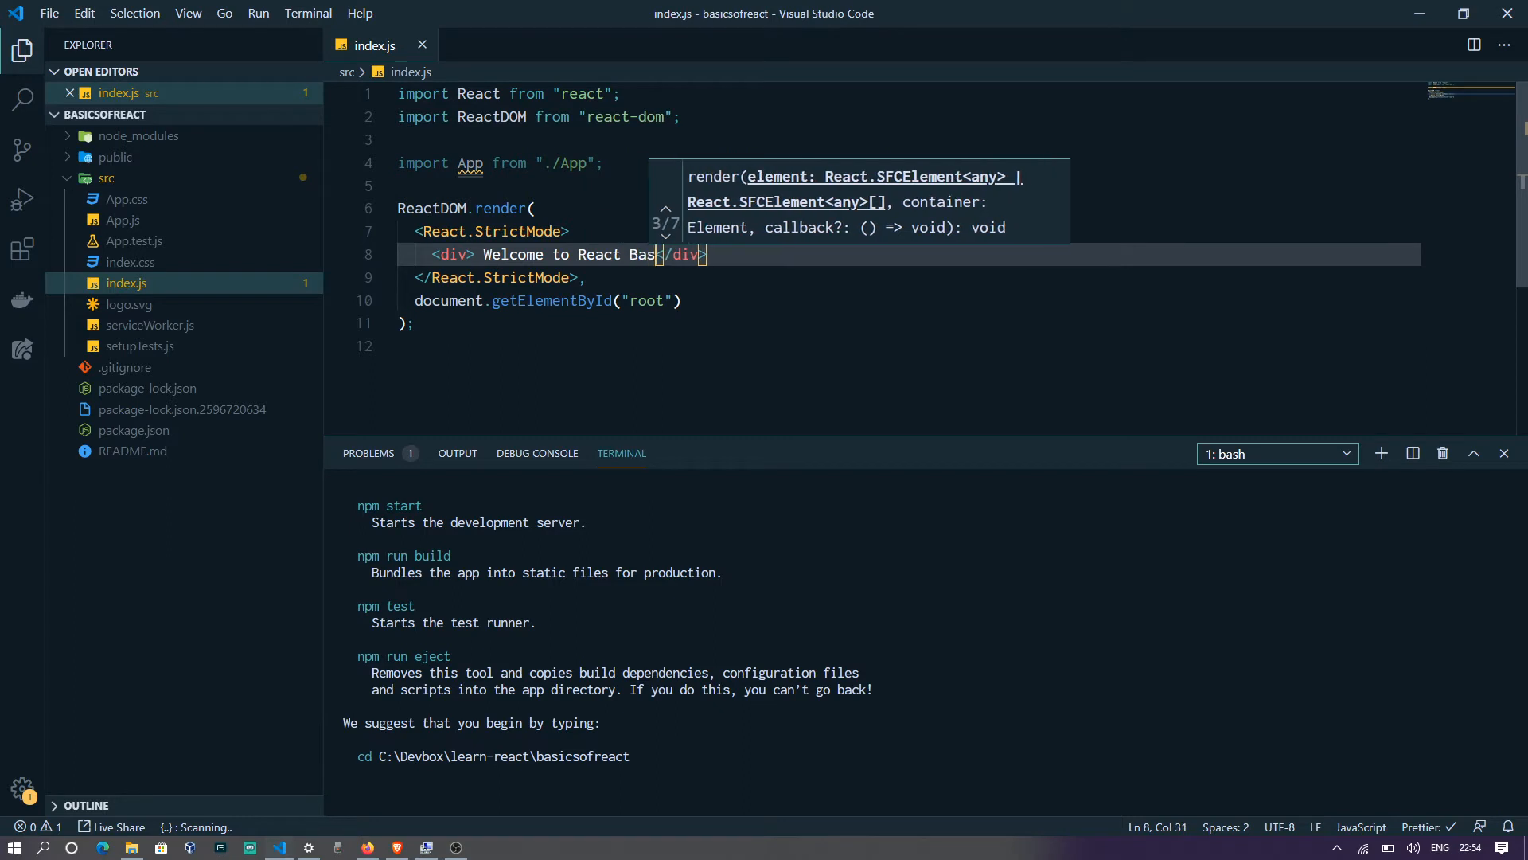
text(ics)
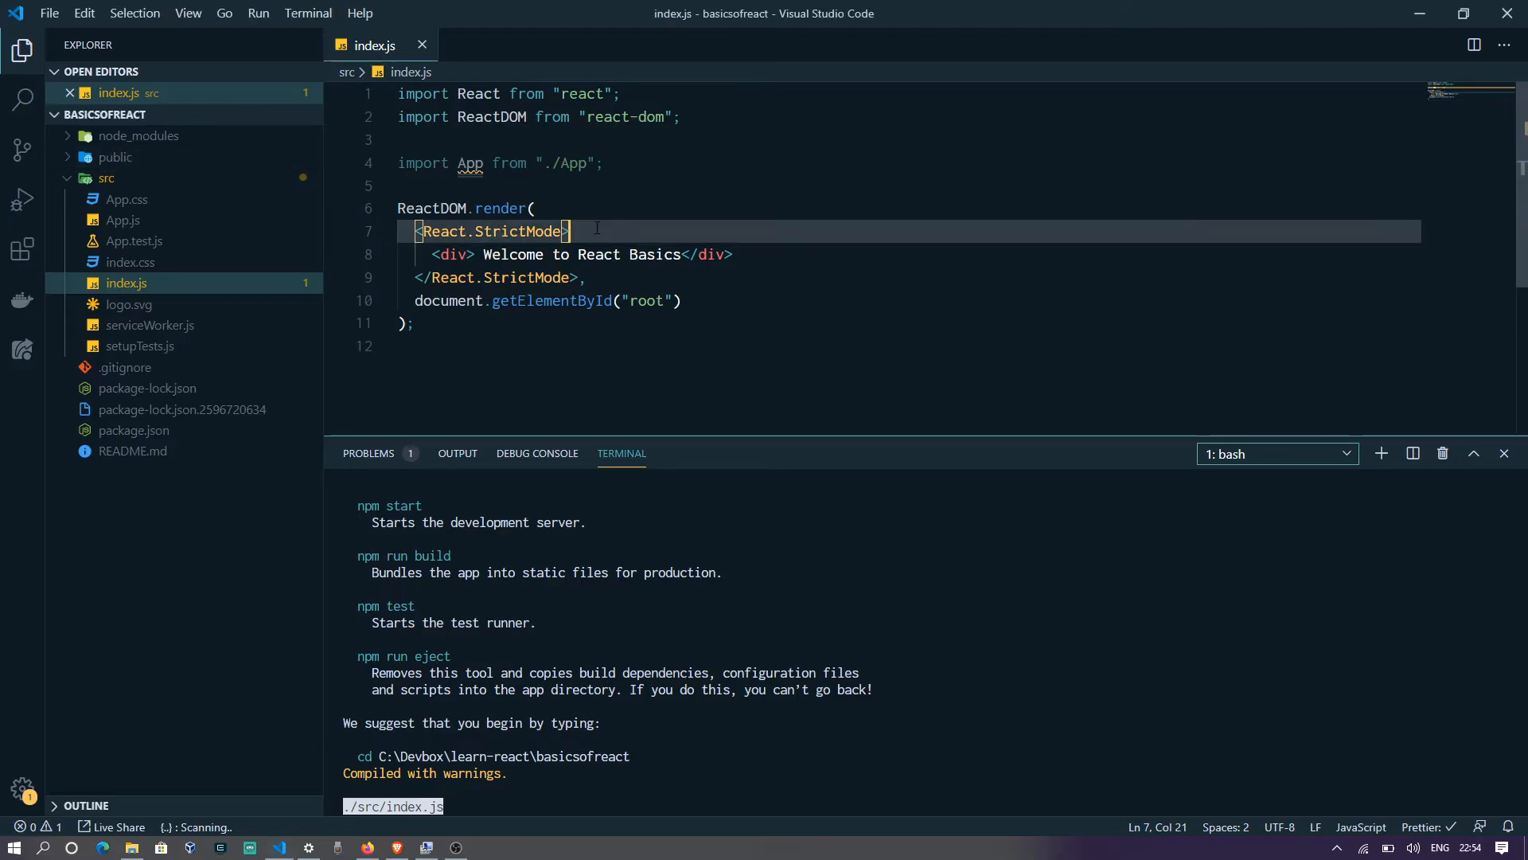
click(418, 301)
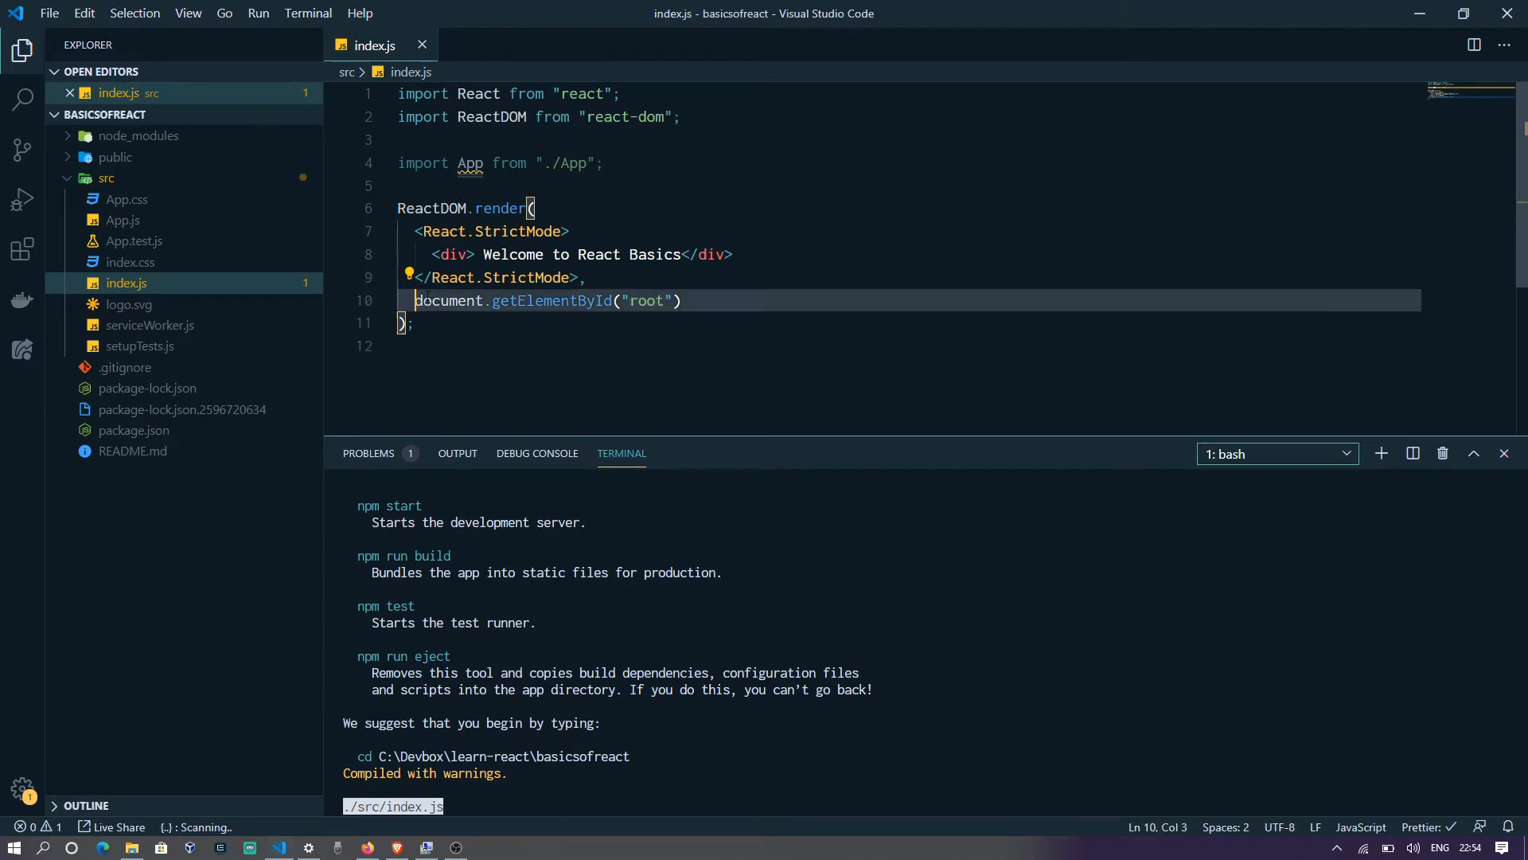
drag(415, 300, 683, 300)
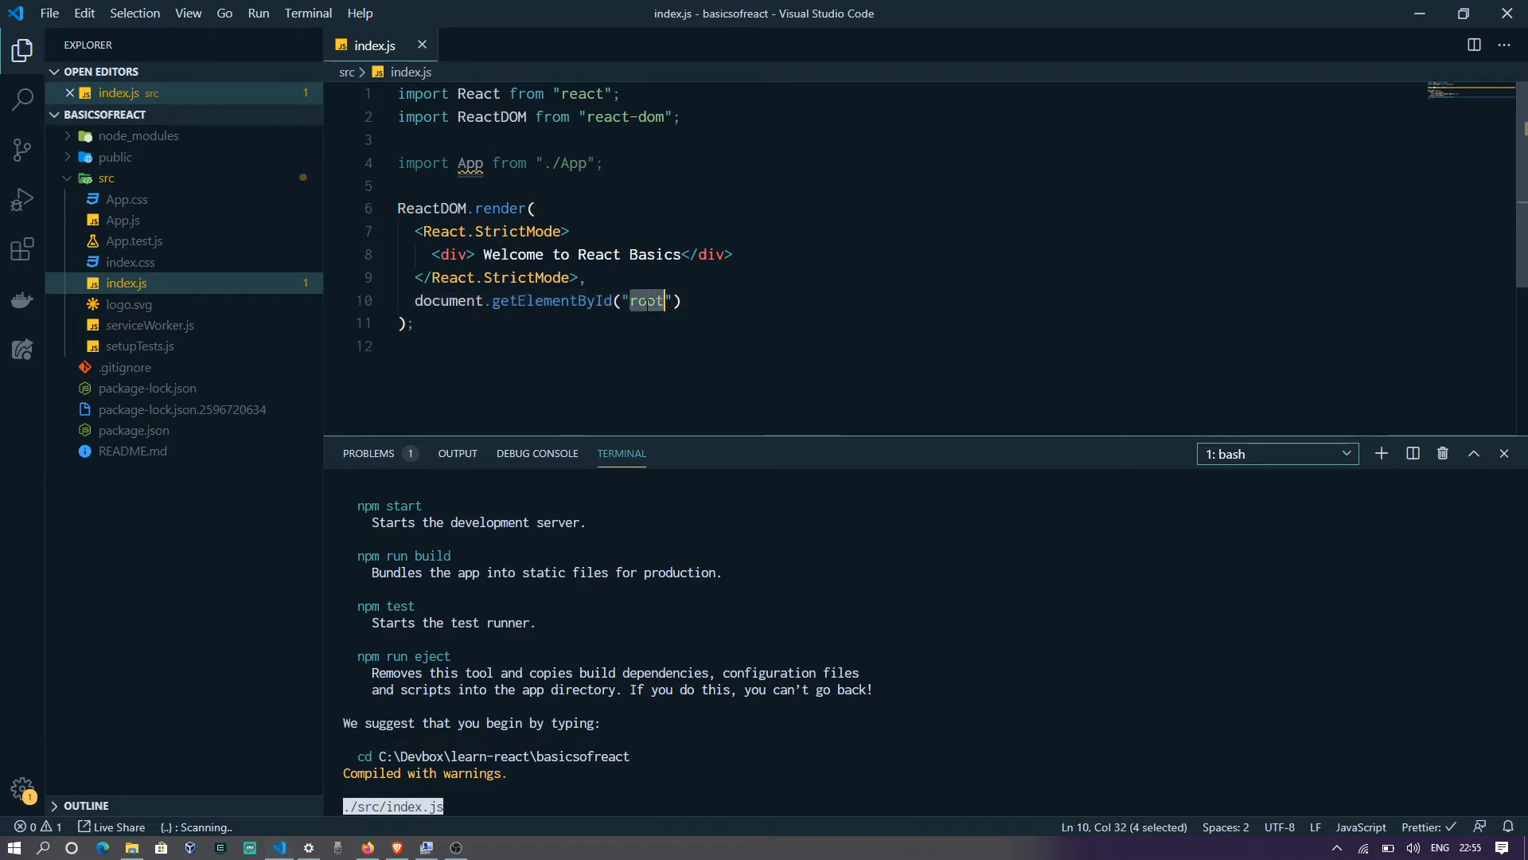
In public/index.html, rename the container div's id from root to MrYES.
click(116, 158)
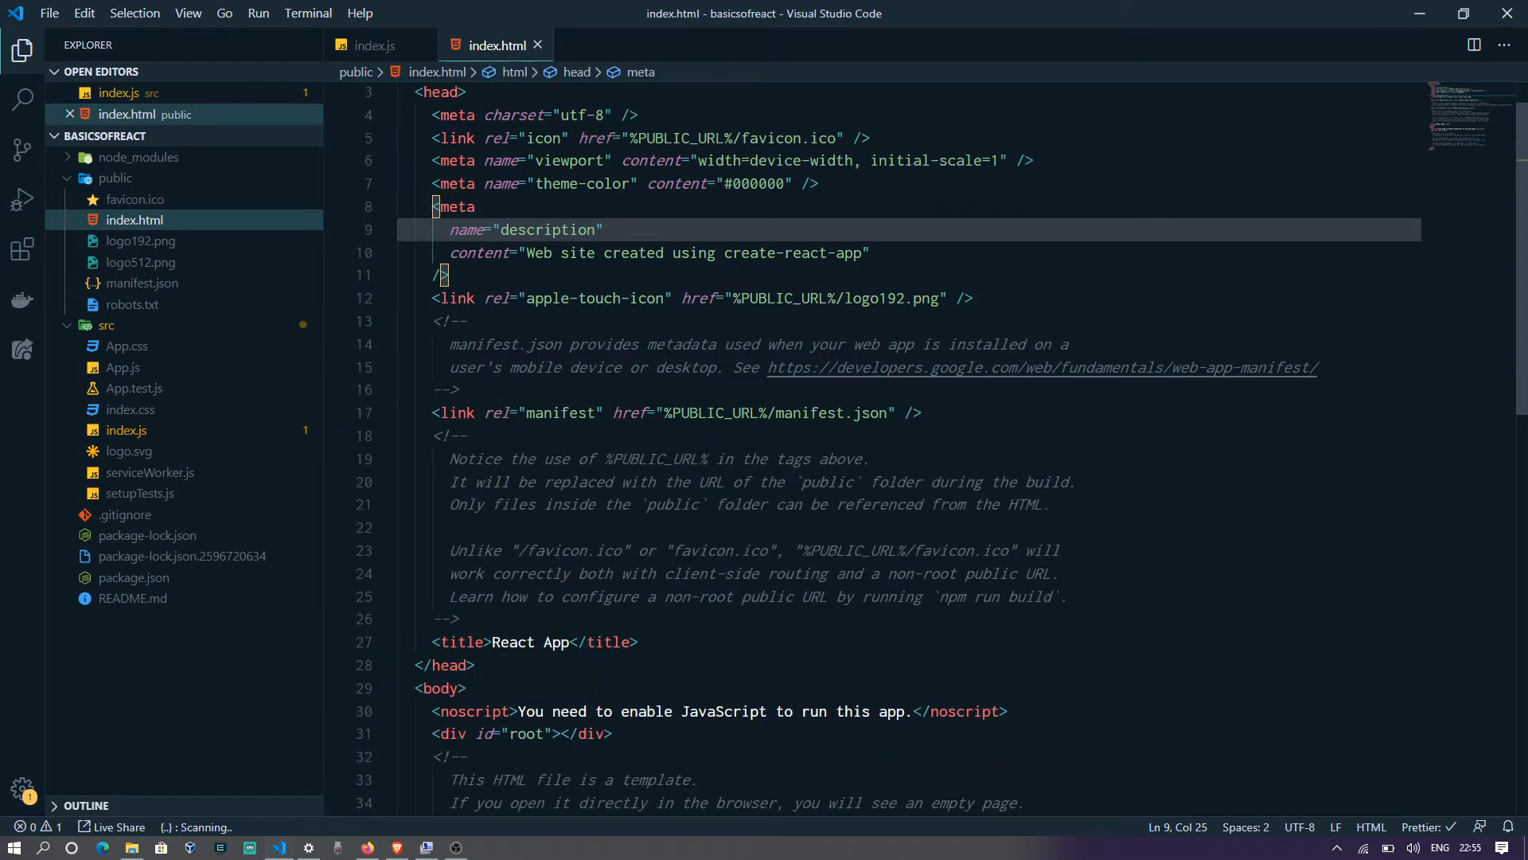
scroll(down, 3)
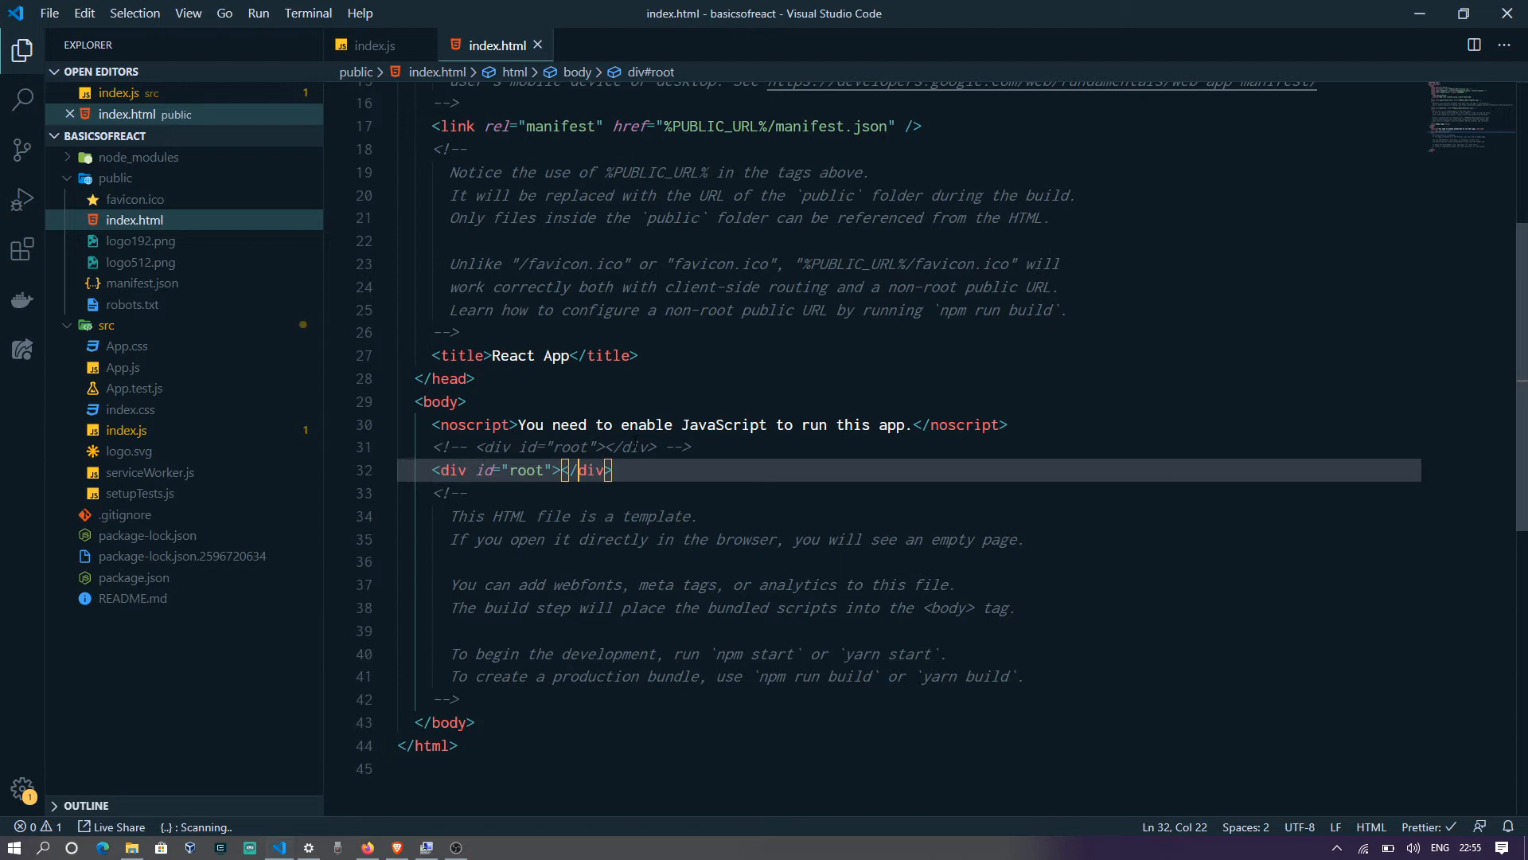
double_click(525, 469)
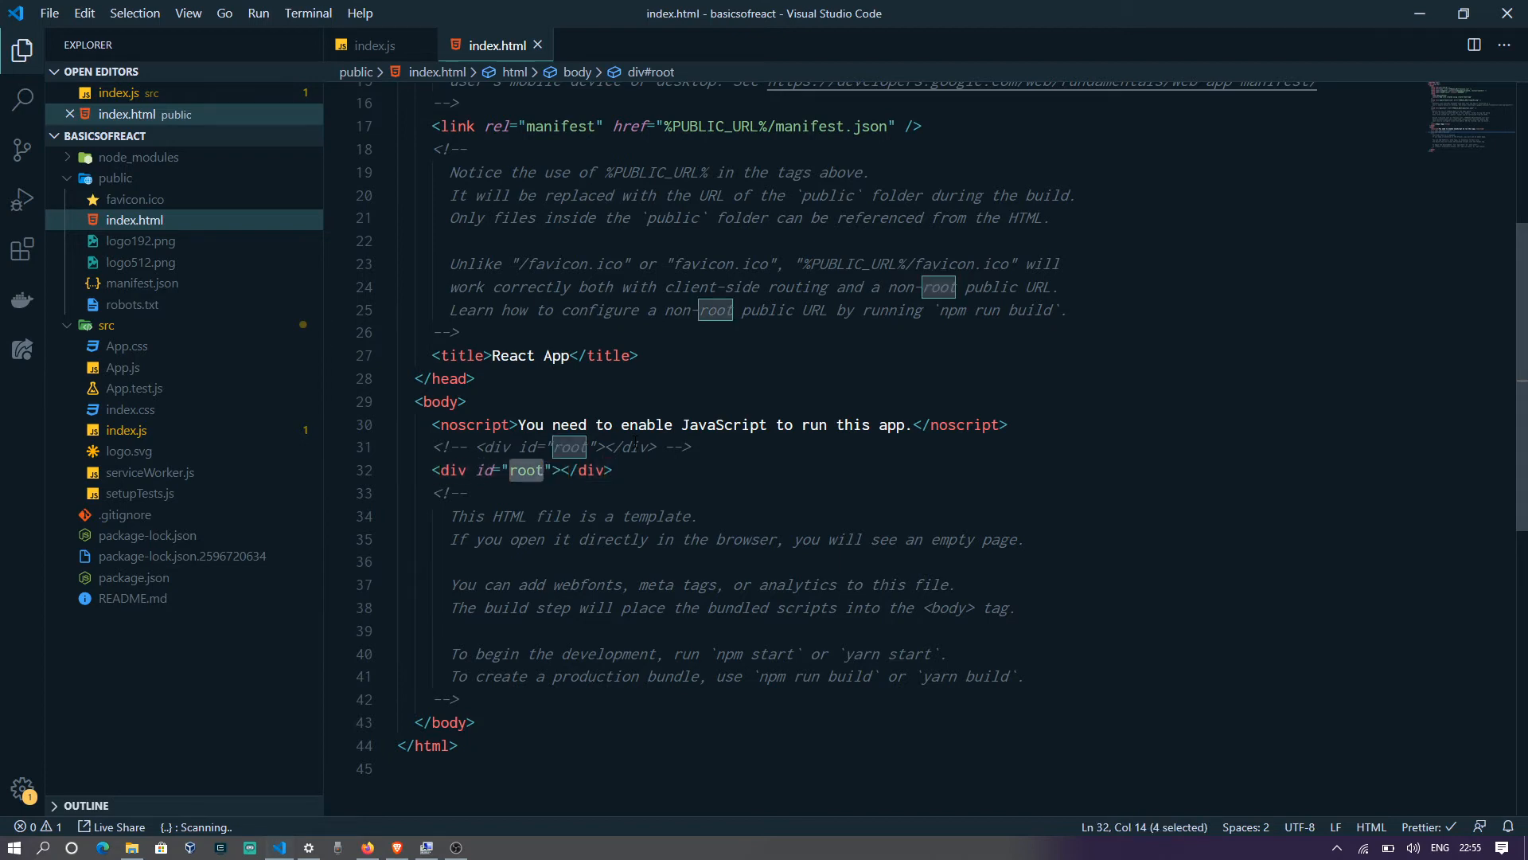
text(Mr)
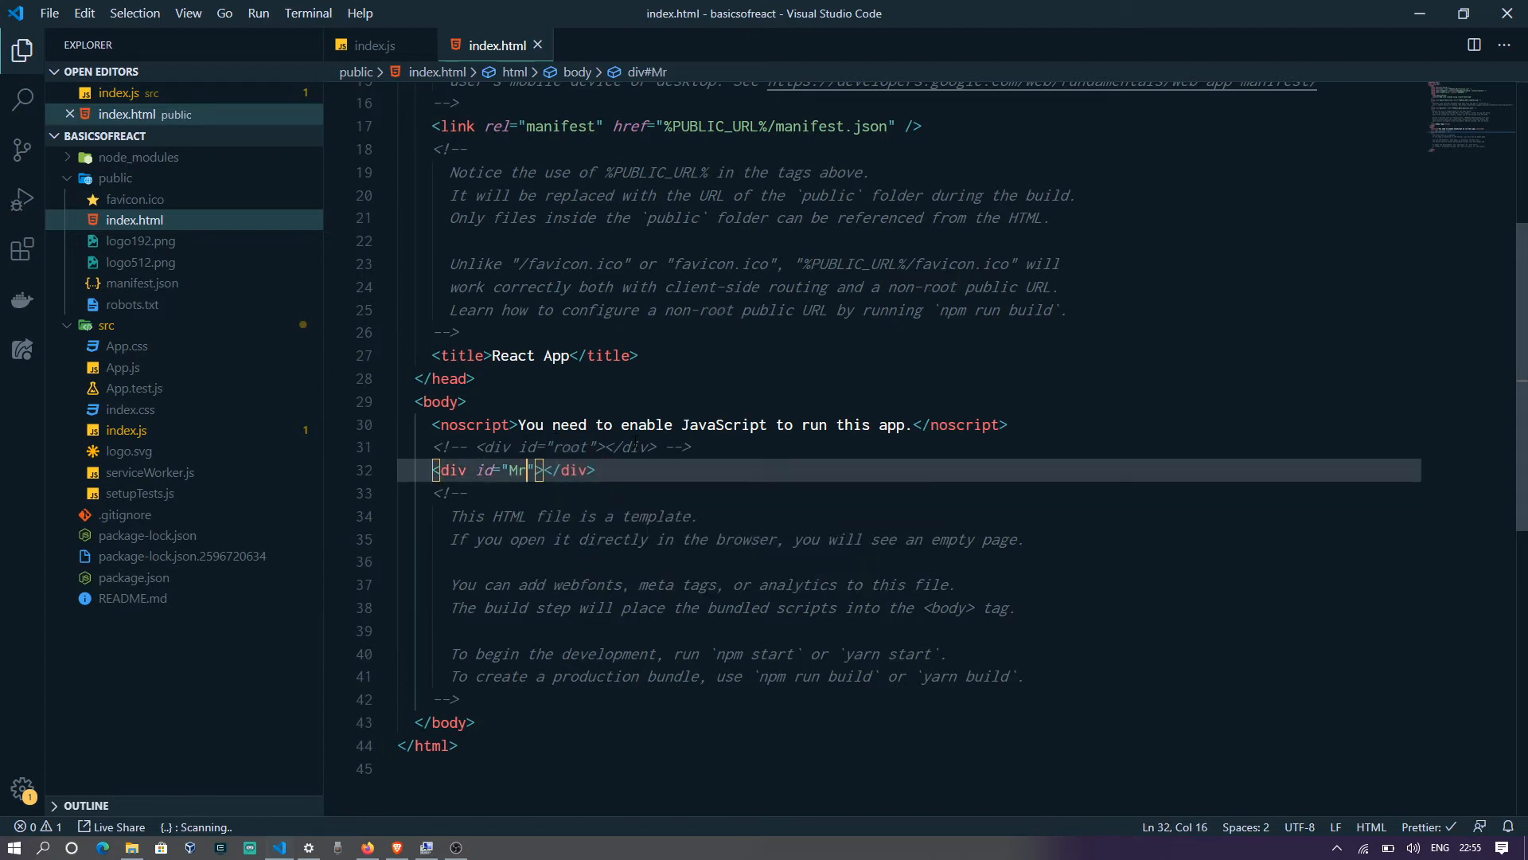
text(YES)
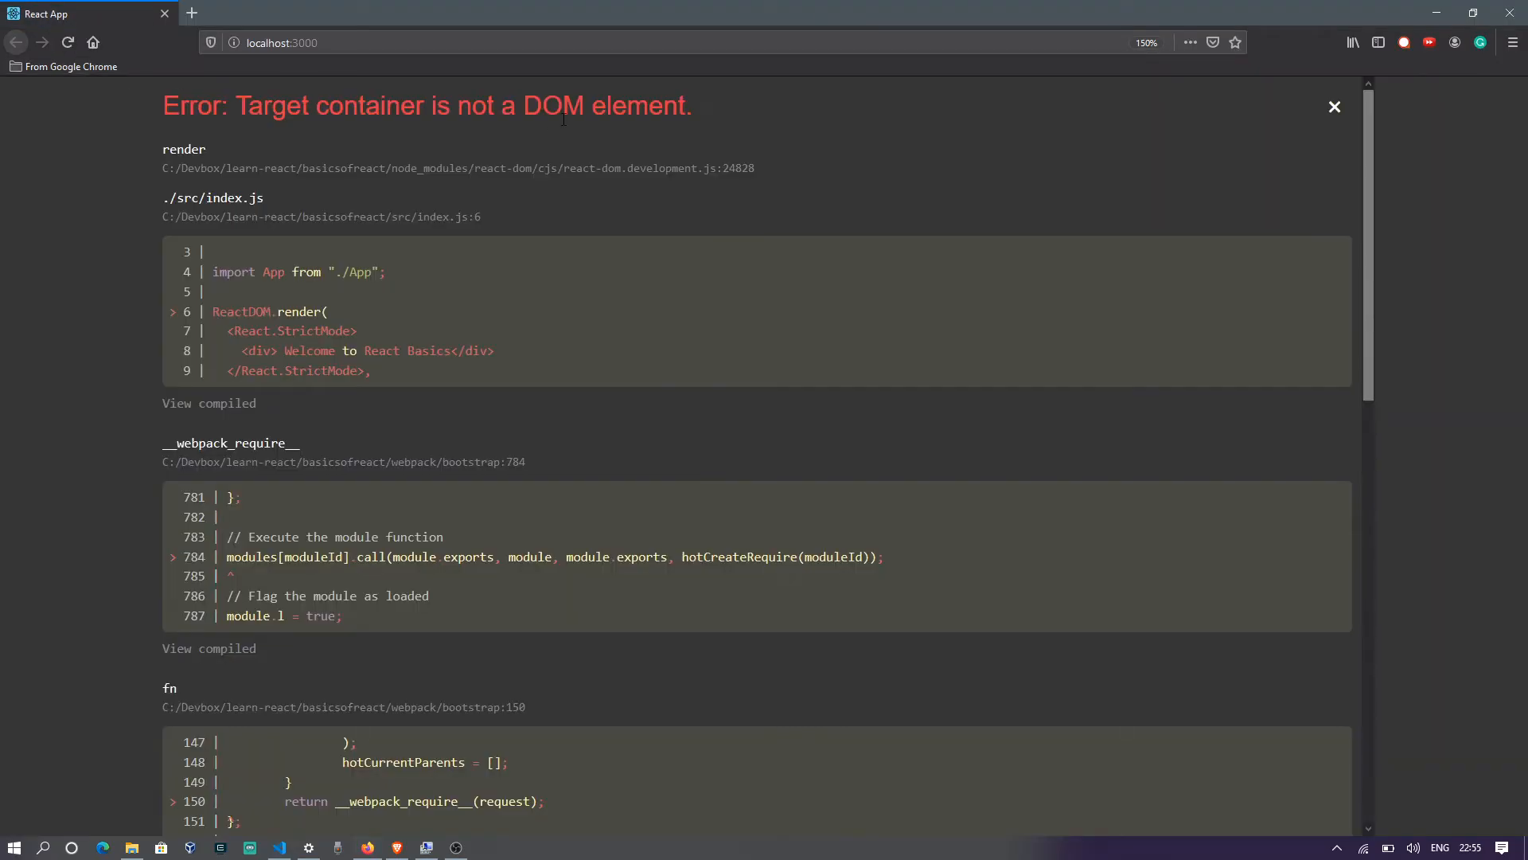
Read the 'Target container is not a DOM element' error overlay at localhost:3000.
drag(238, 105, 562, 105)
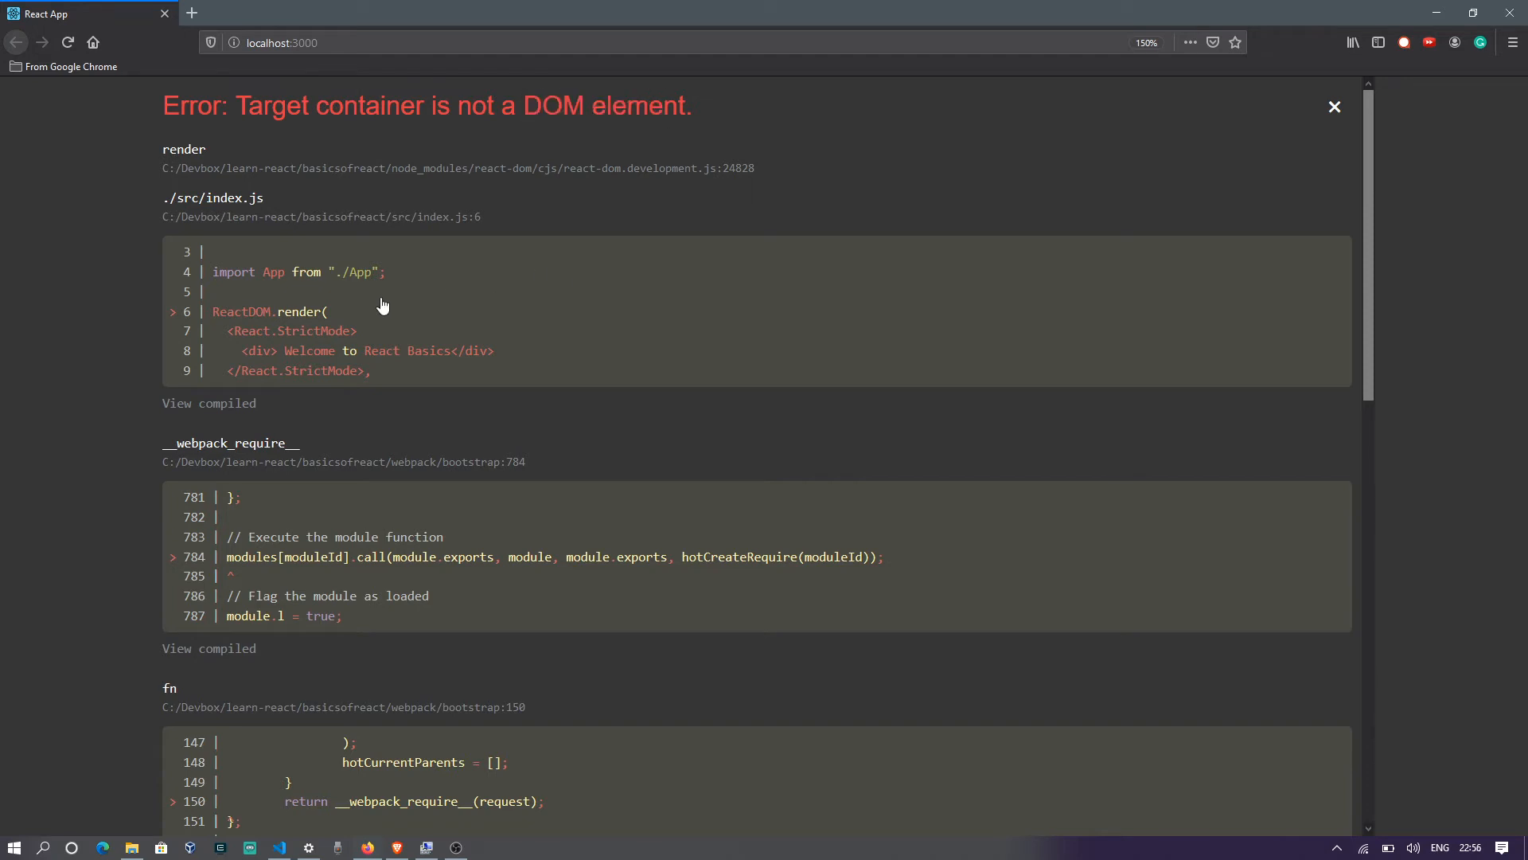
mouse_move(497, 176)
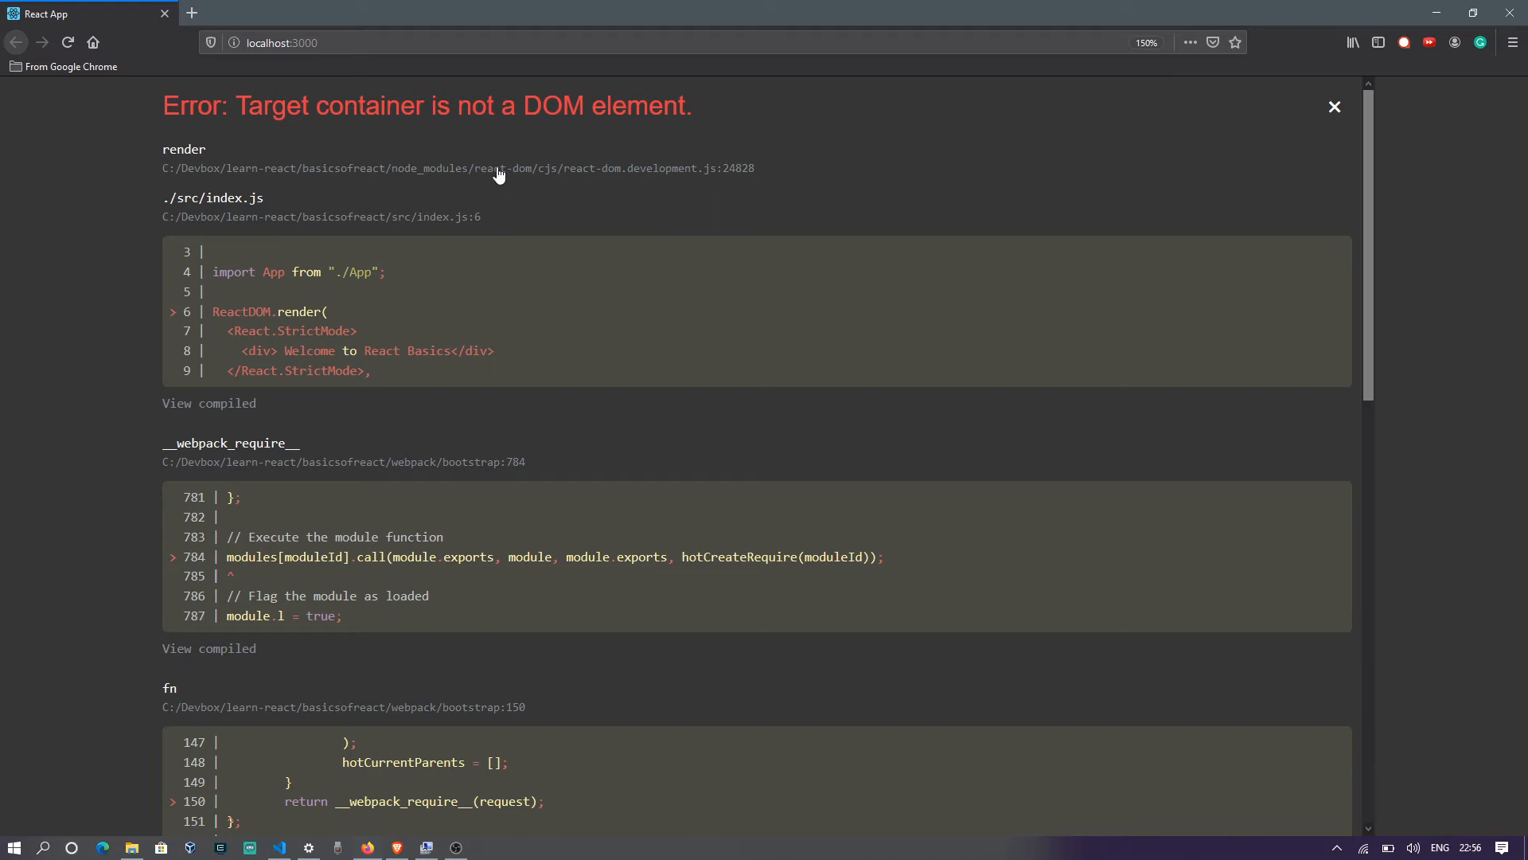
mouse_move(511, 203)
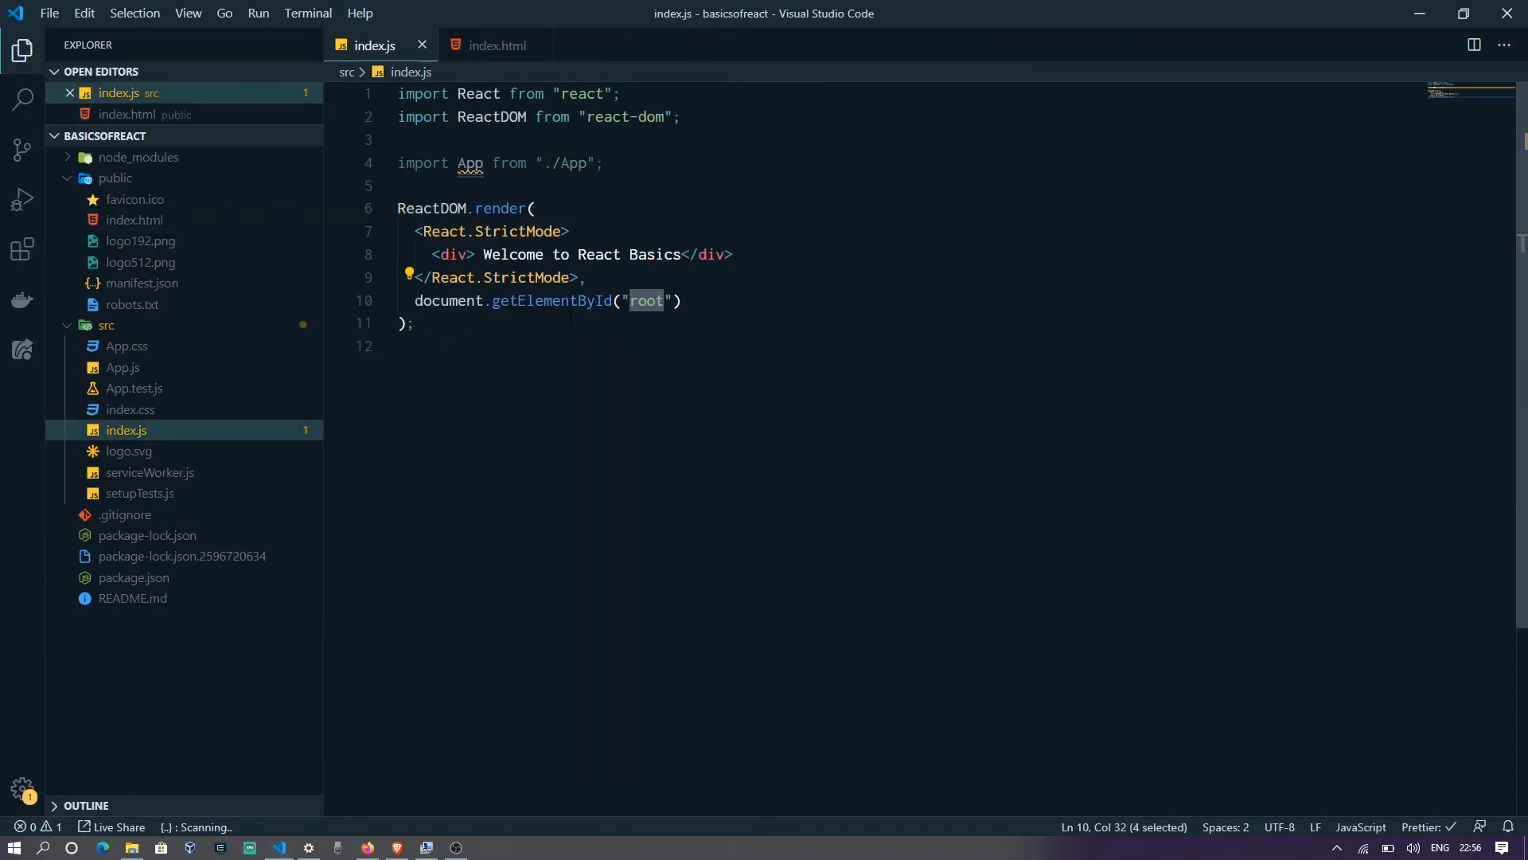
Set getElementById in index.js to target 'MrYES' instead of 'root'.
text(MrYES)
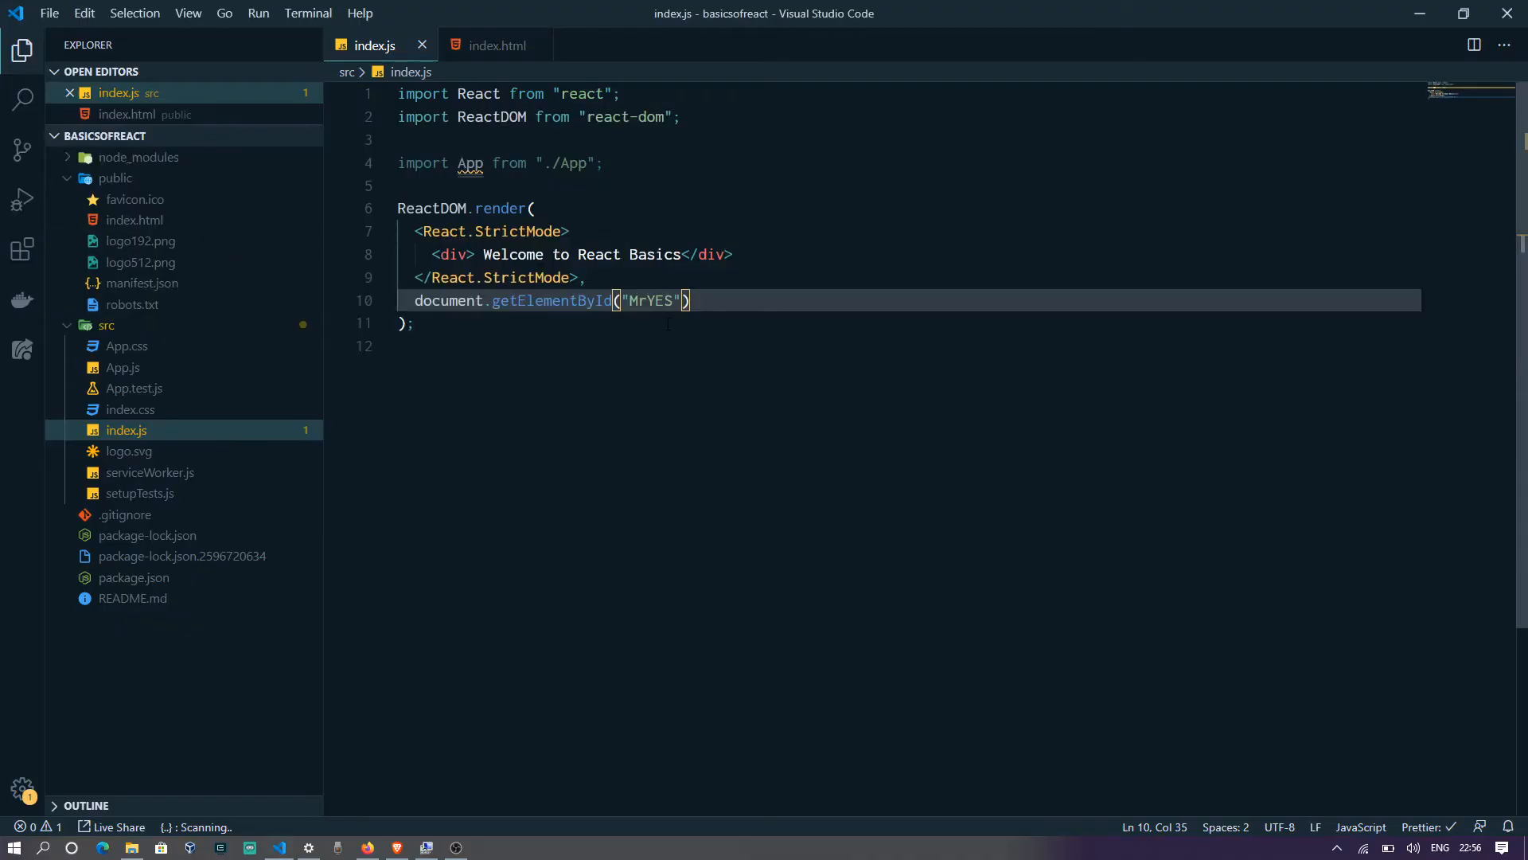
Point index.js back at 'root' and give index.html a second <div id="root"></div>.
text(root)
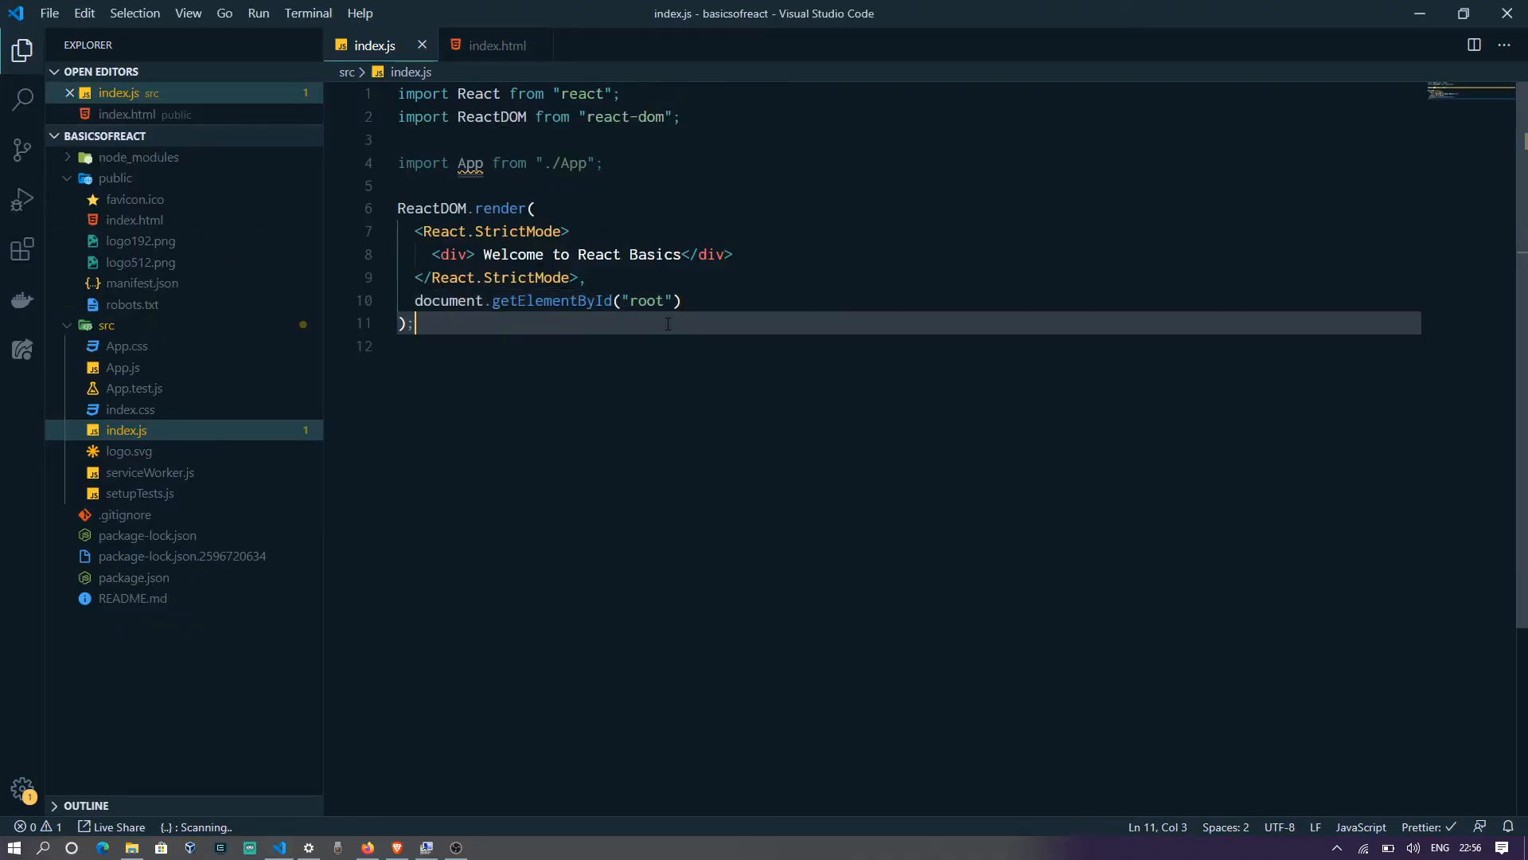
click(497, 45)
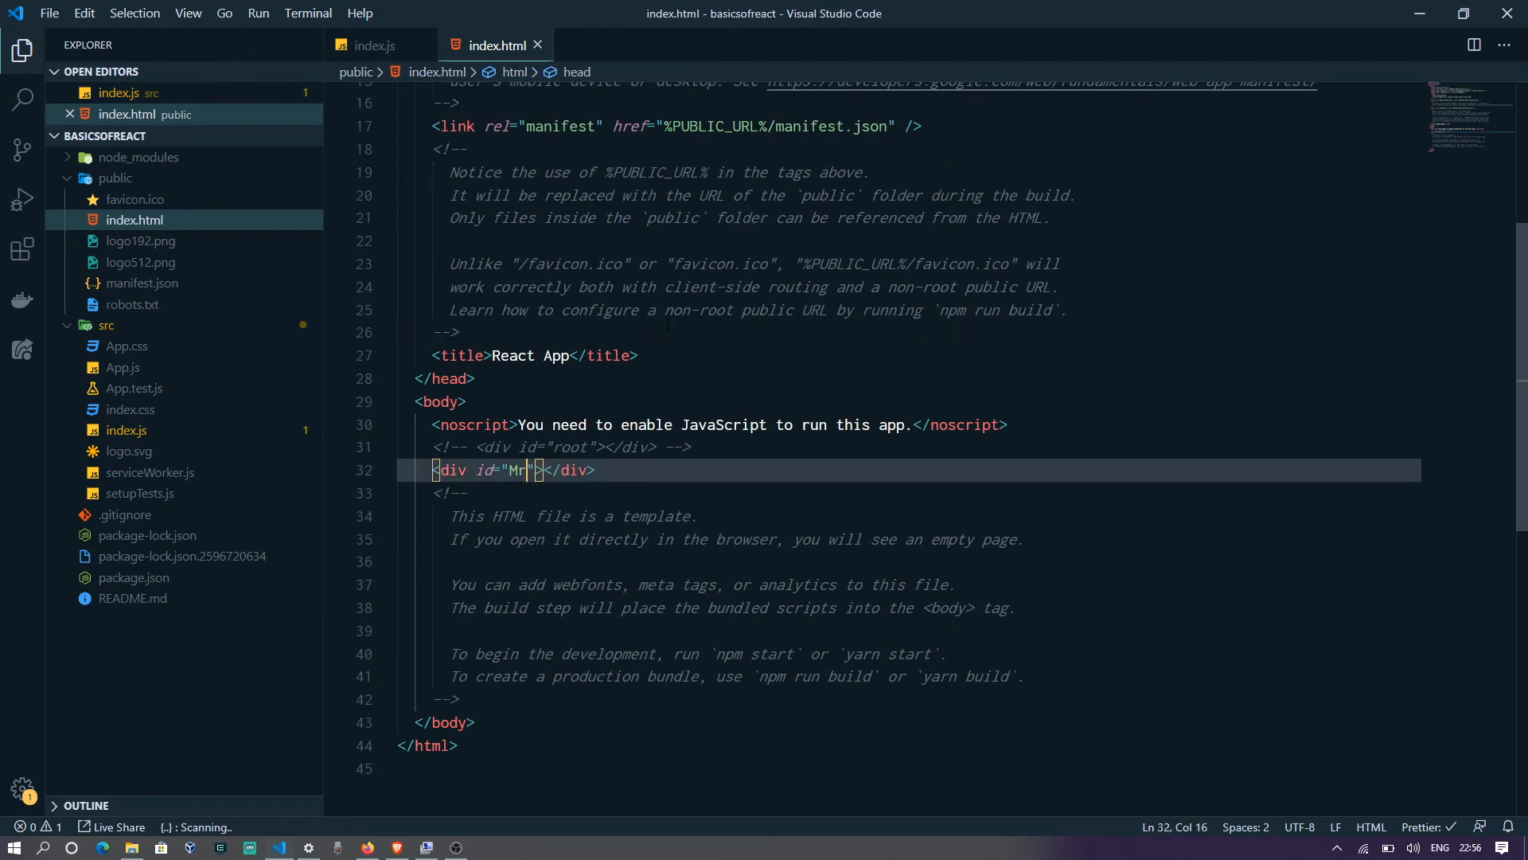
text(oot)
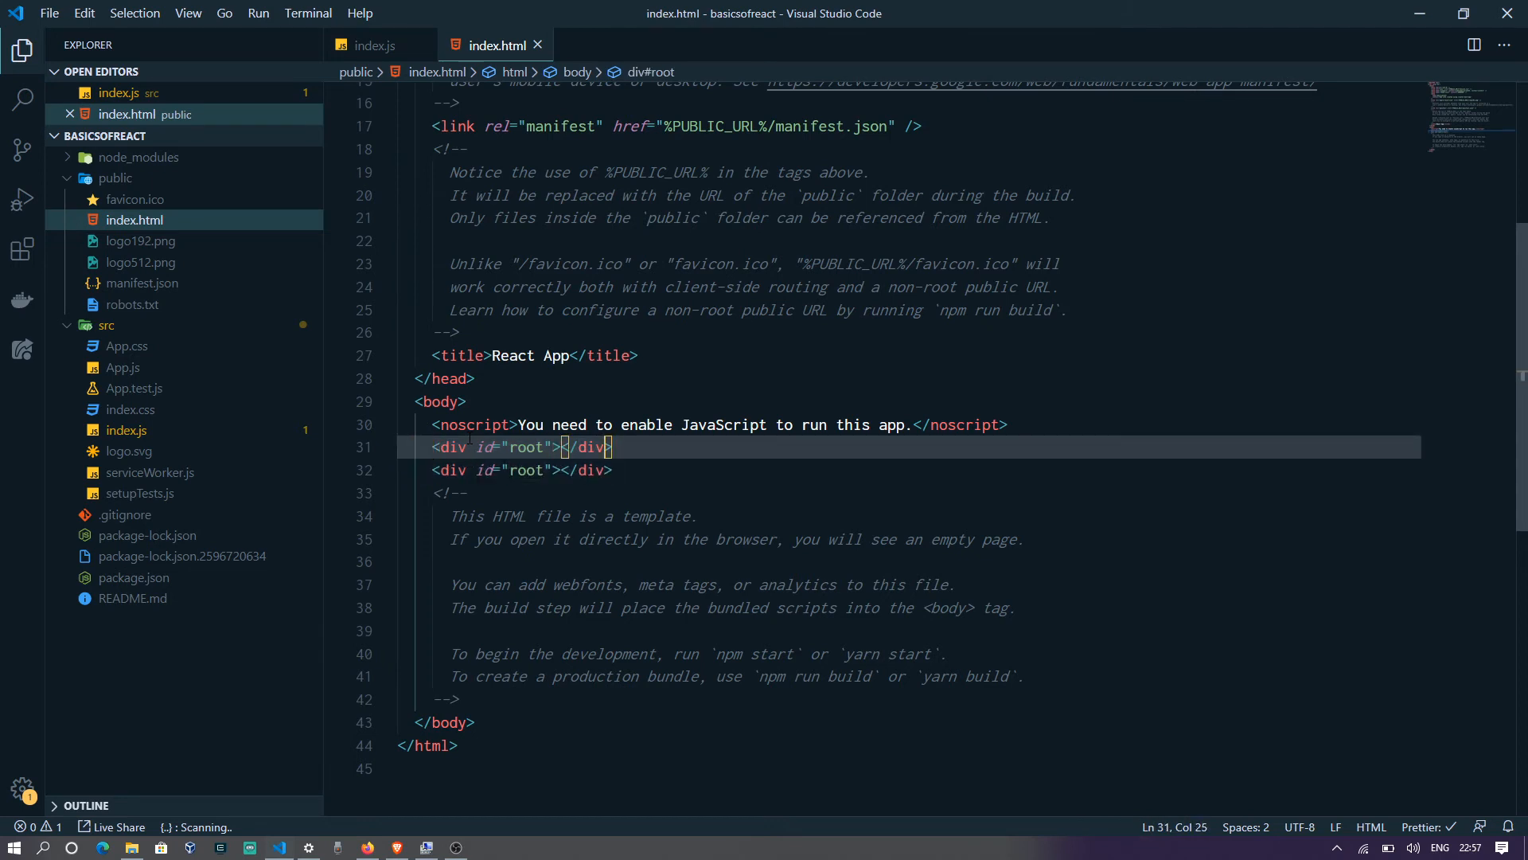
Rename the first root div in index.html to id 'main'.
double_click(527, 446)
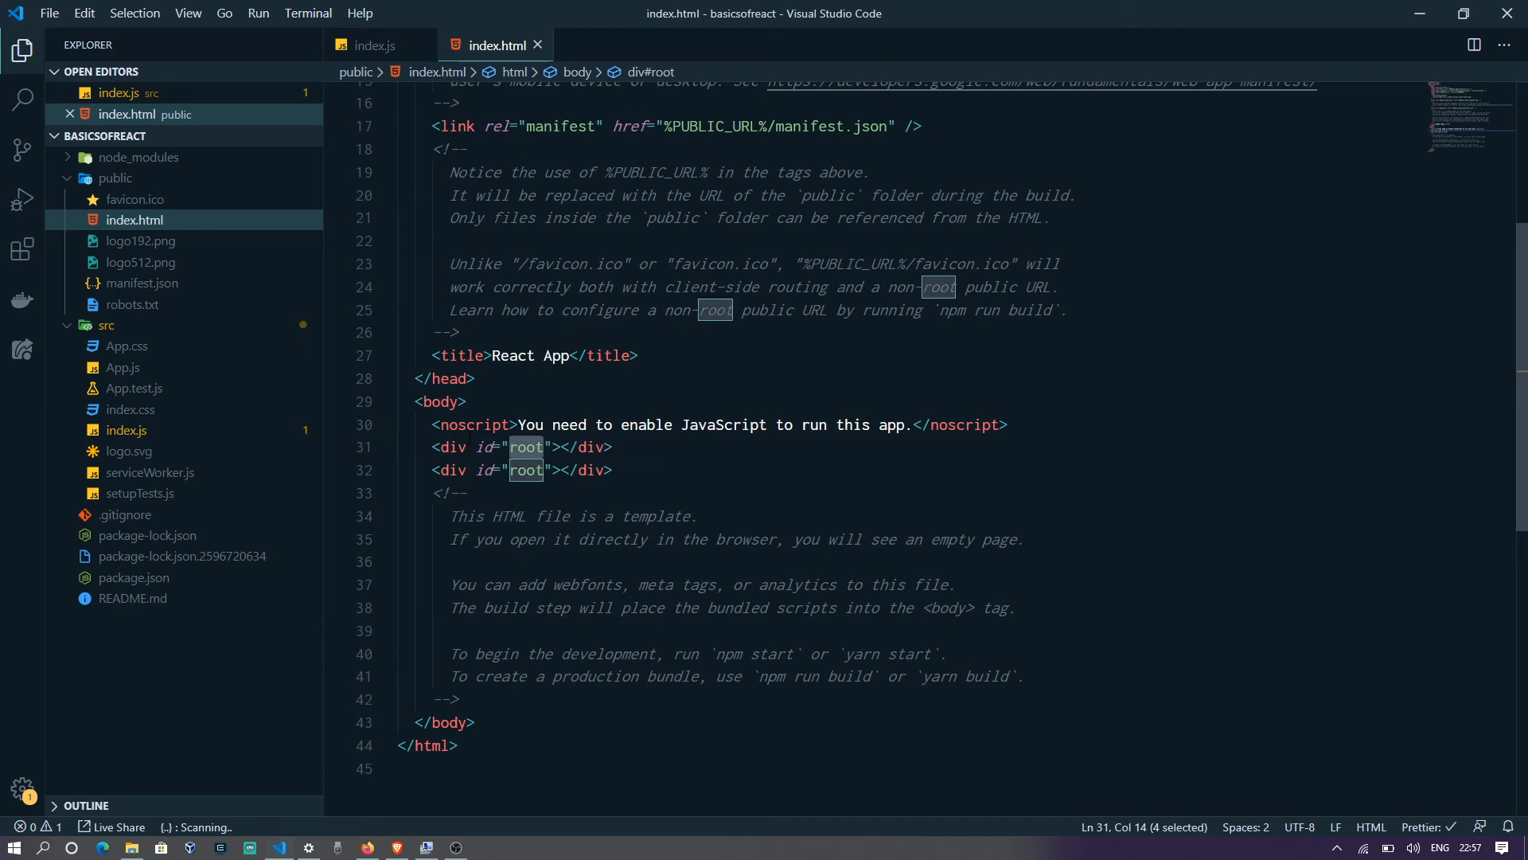
text(main)
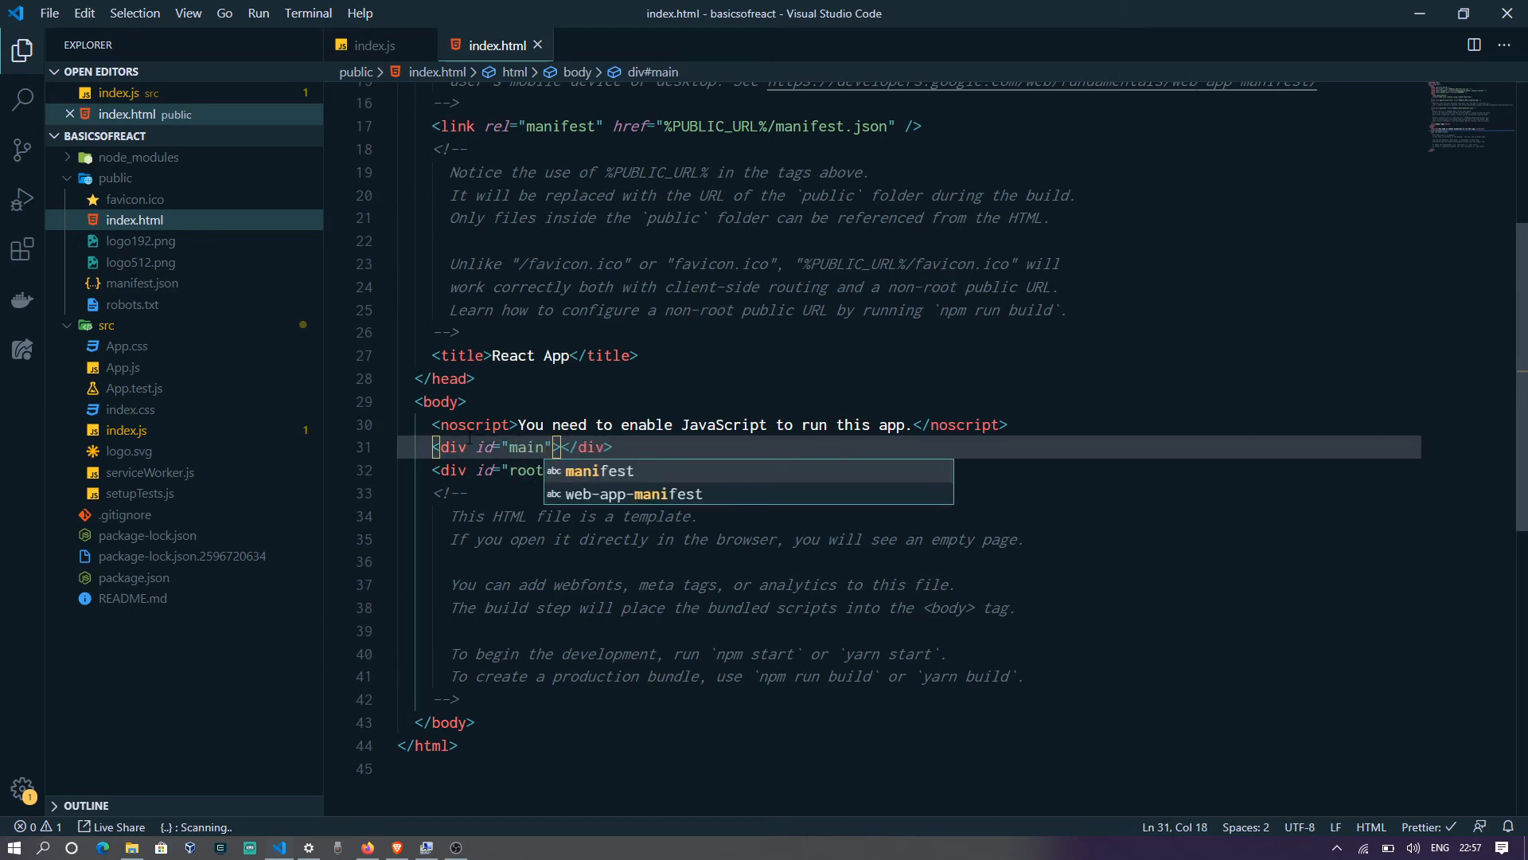
click(374, 45)
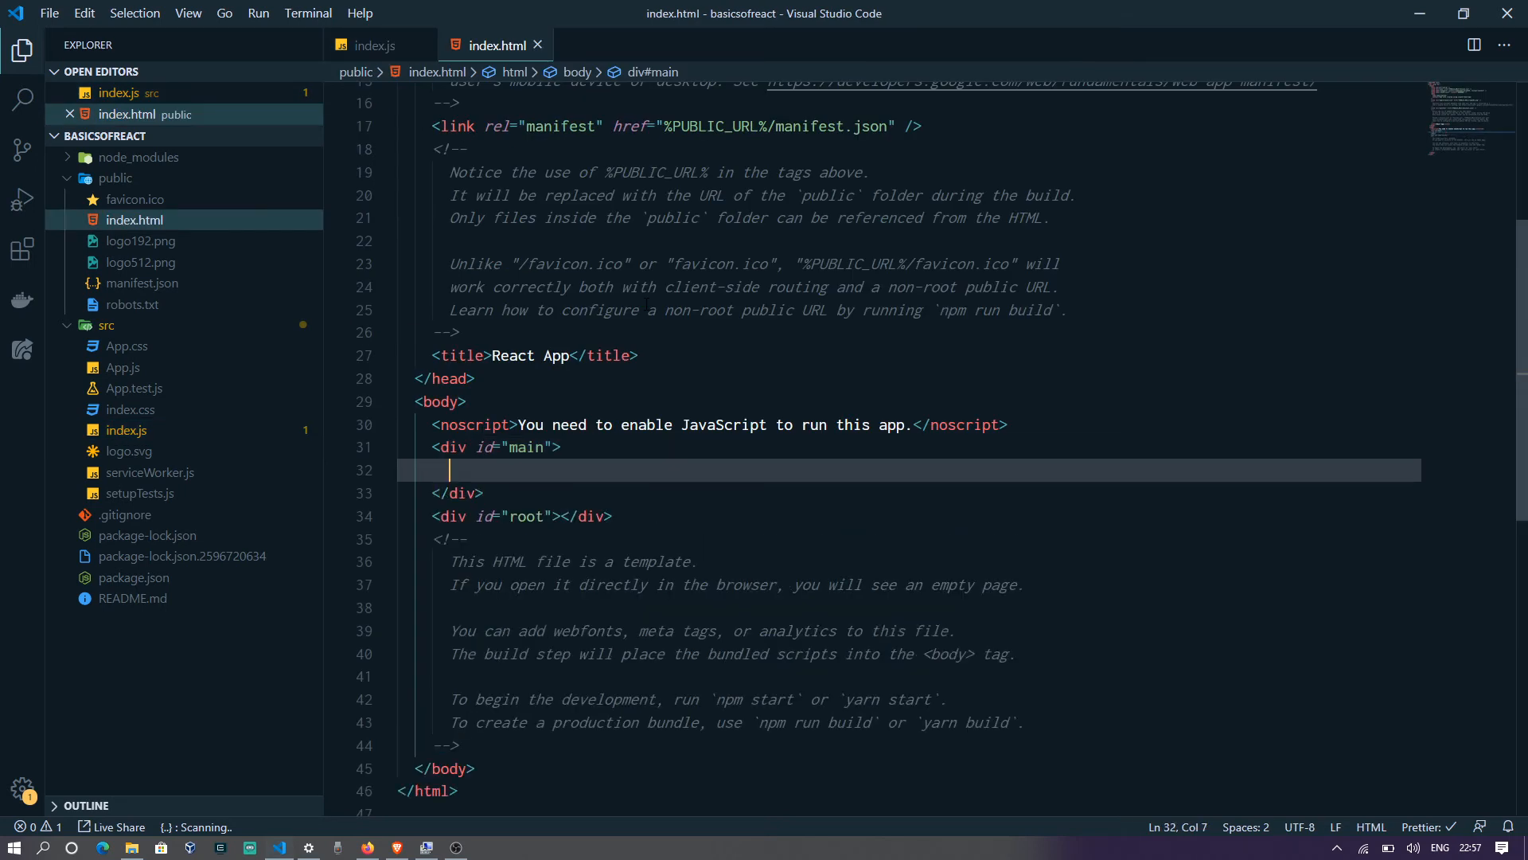
Add a paragraph <p>This is some data here</p> inside the main div.
text(This s)
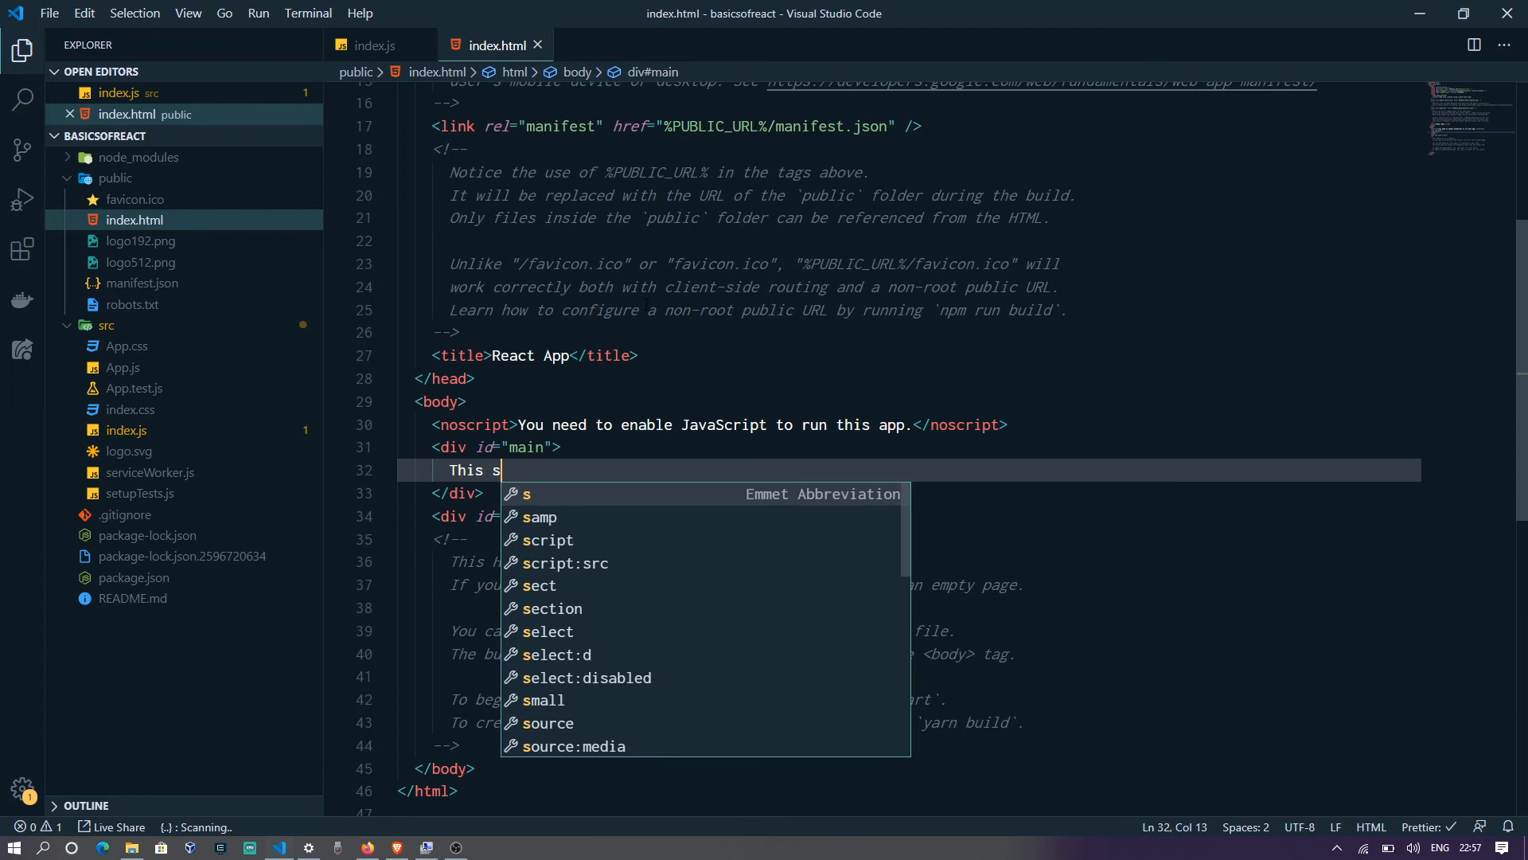
text(is some)
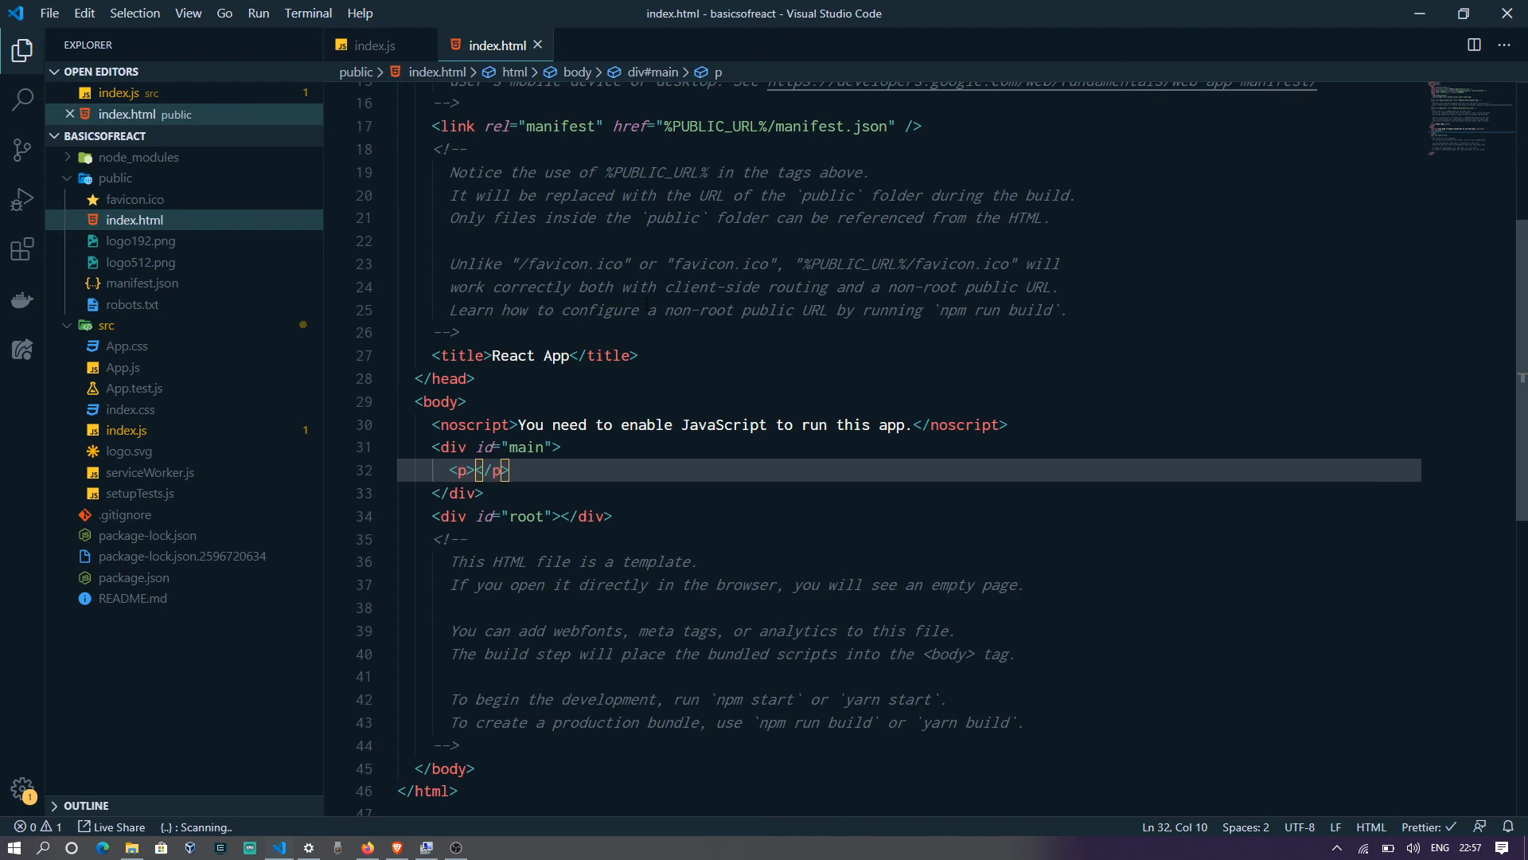
text(This is some data here)
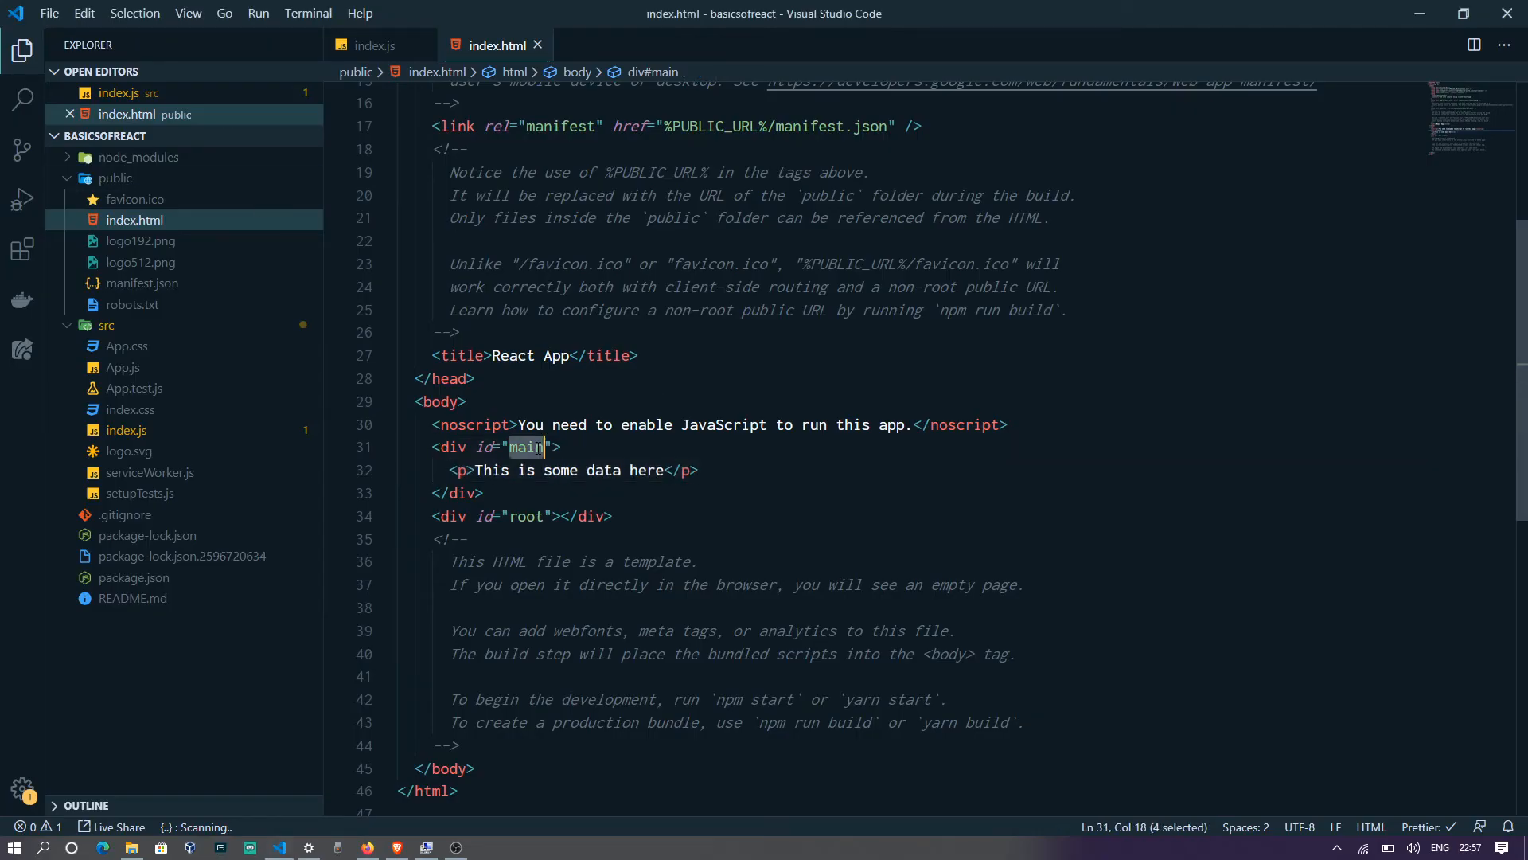
Make index.js render into getElementById('main') instead of 'root'.
click(376, 45)
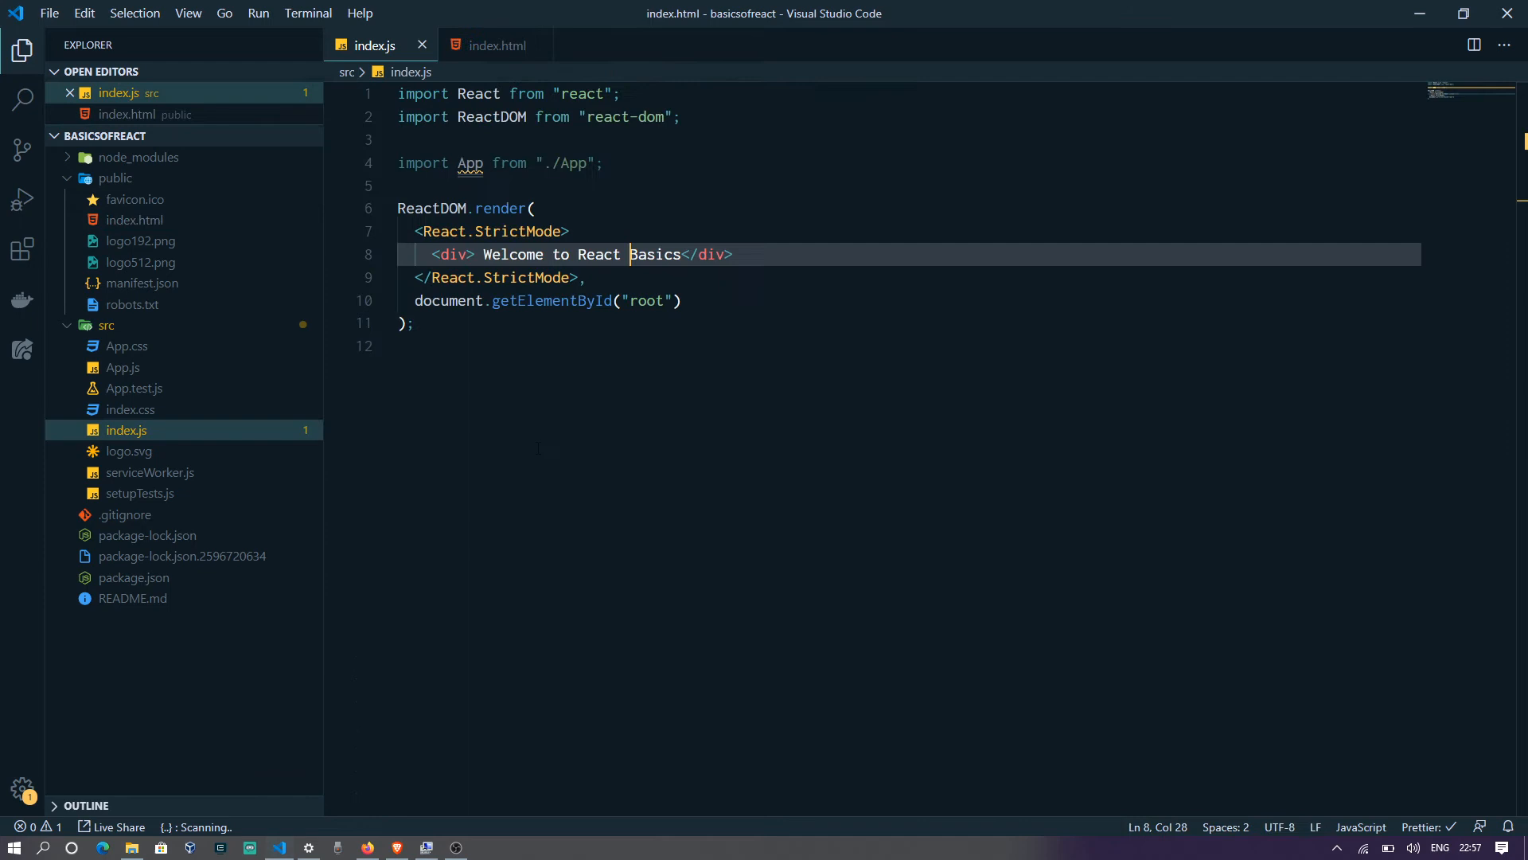
double_click(645, 301)
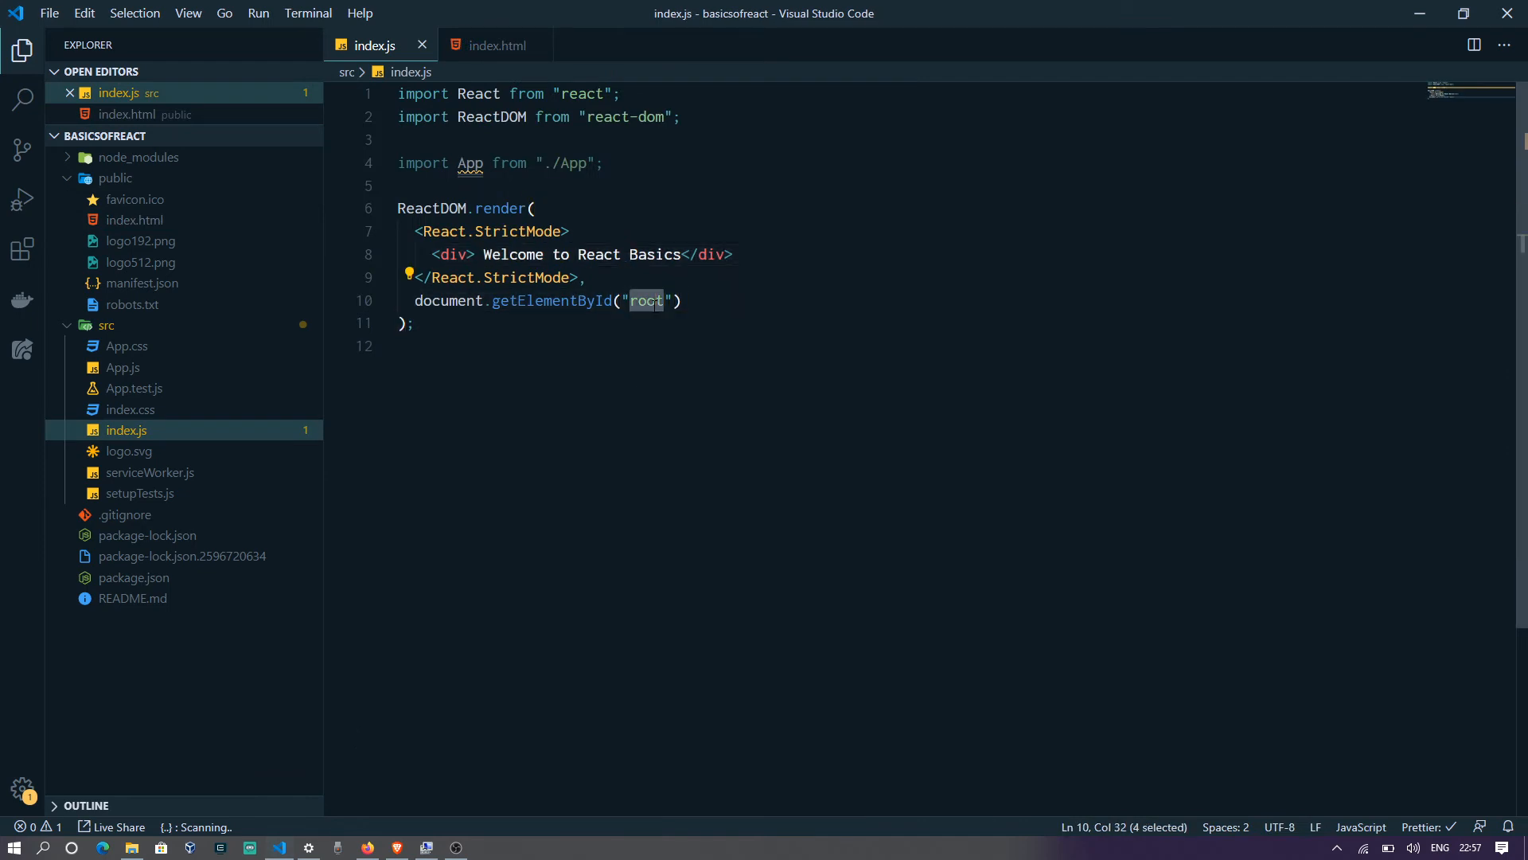
text(main)
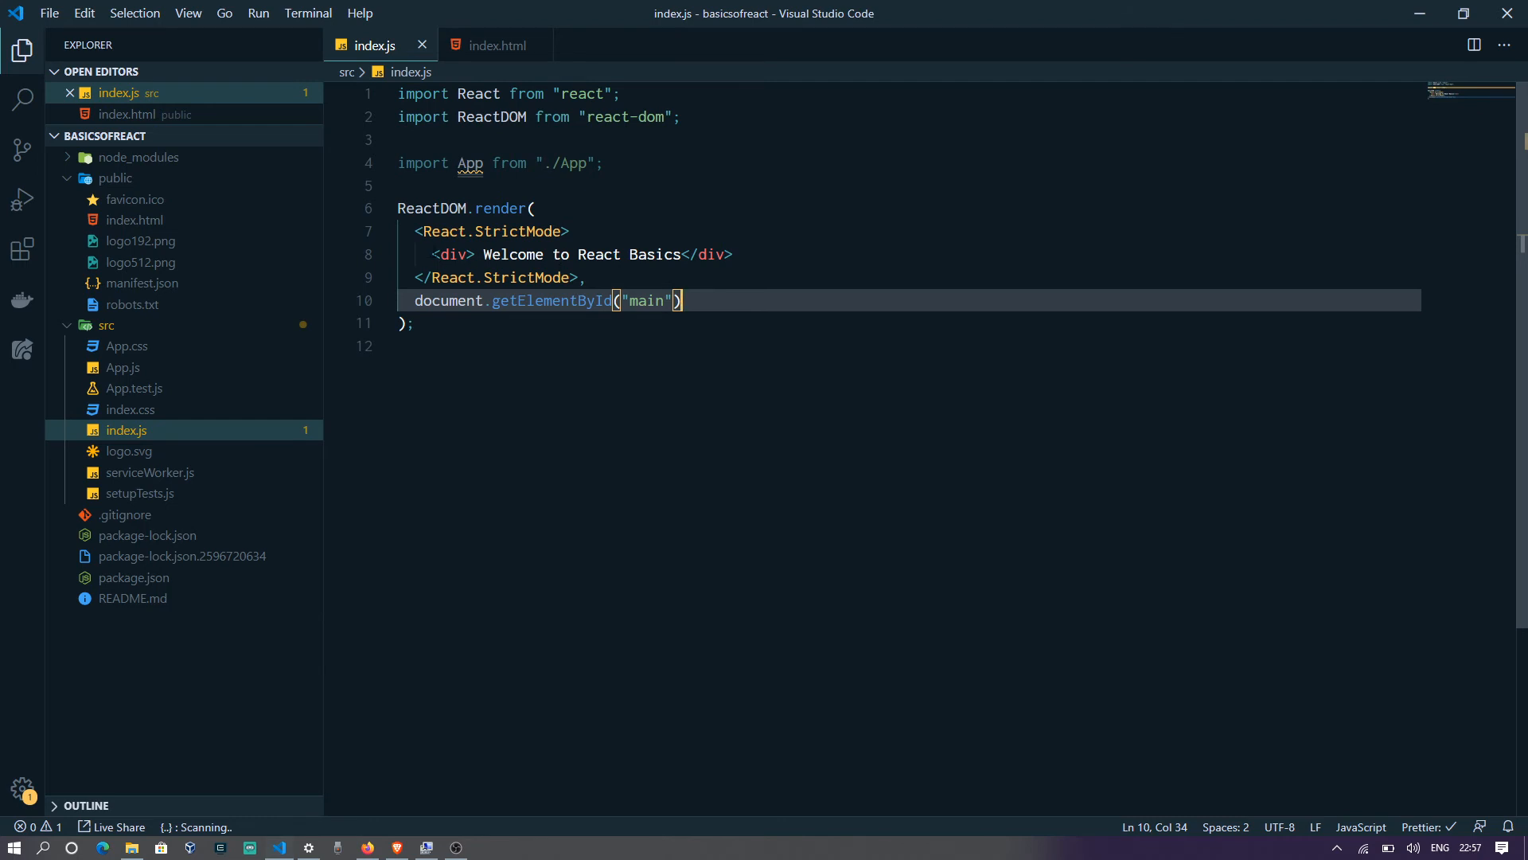
click(732, 255)
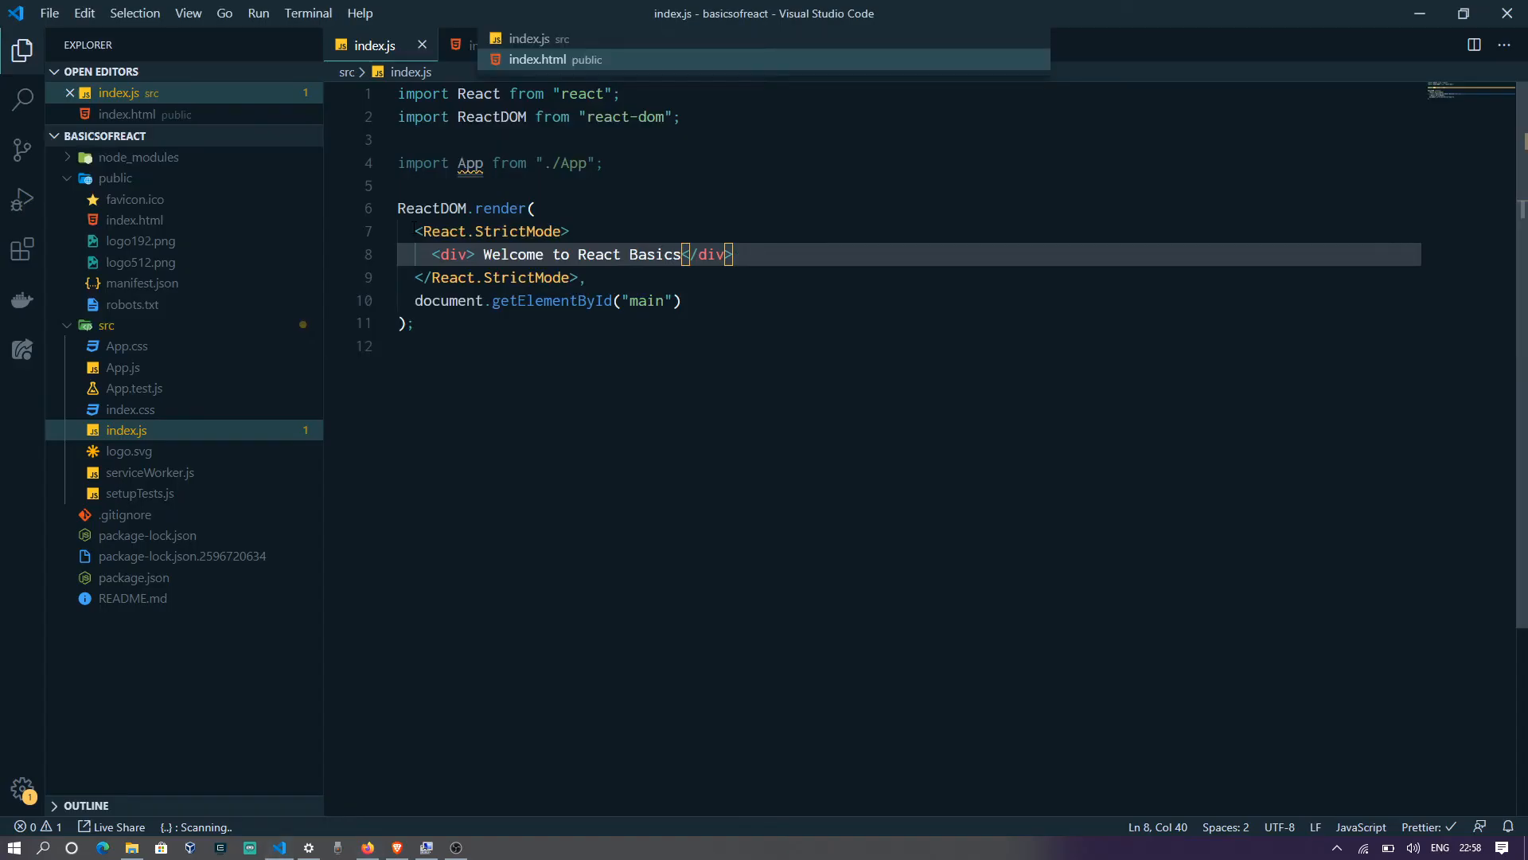
Rename the main div's id in index.html back to 'root'.
click(554, 59)
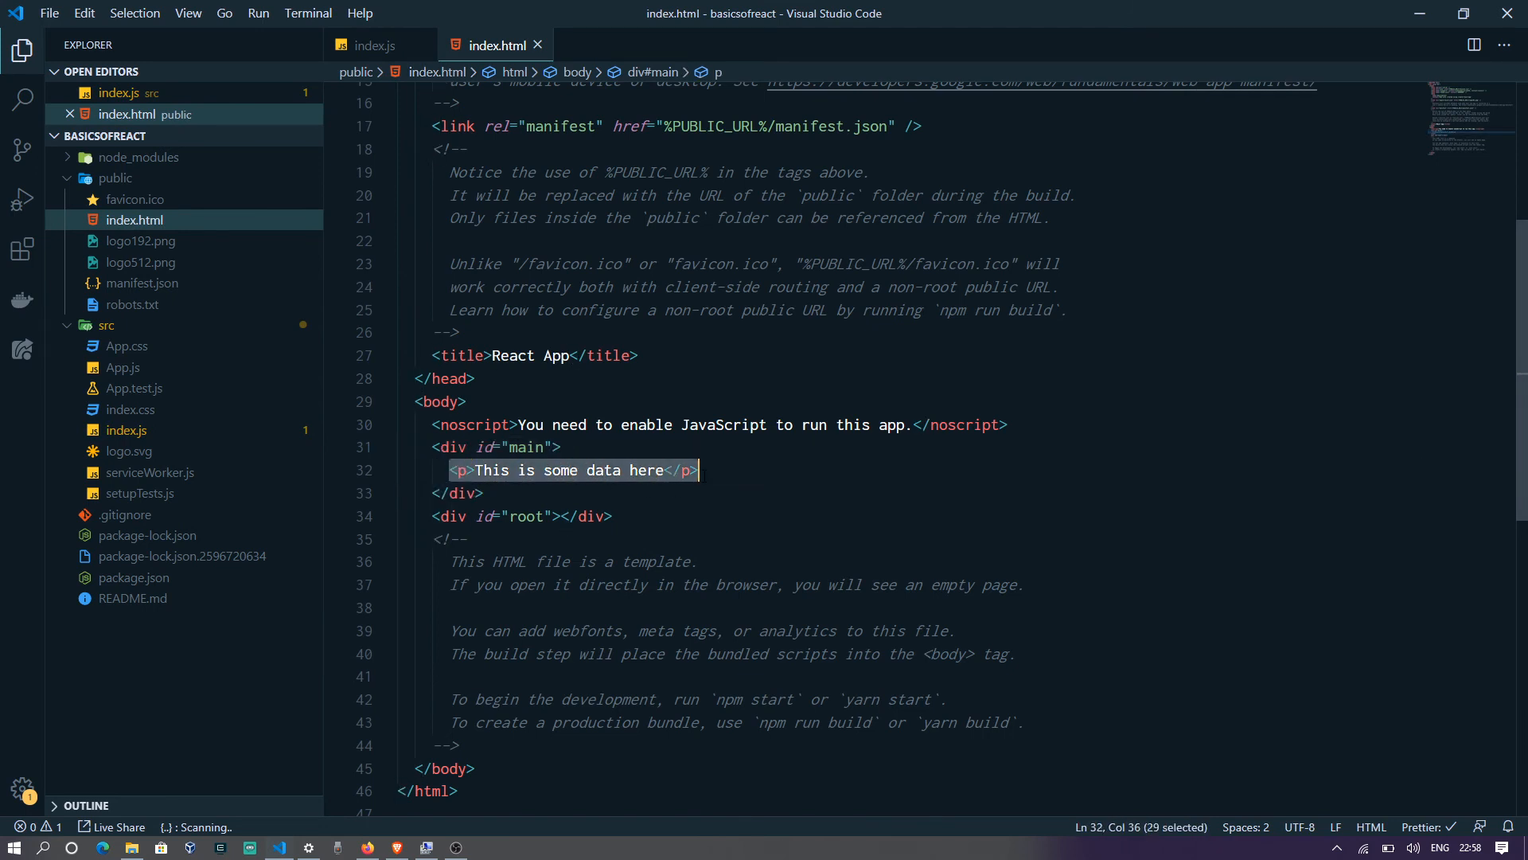
double_click(526, 446)
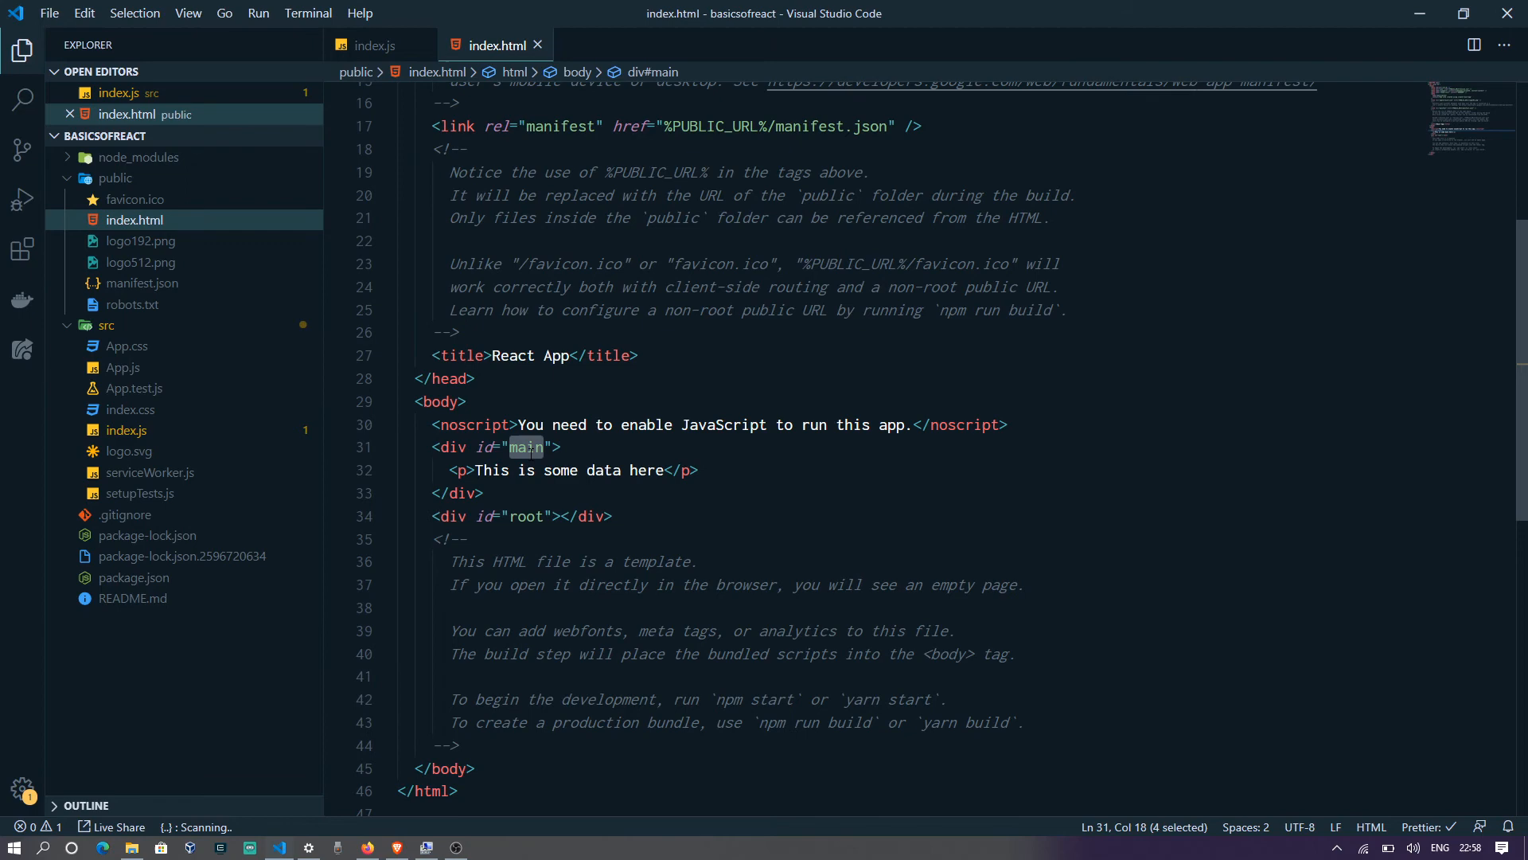
text(root)
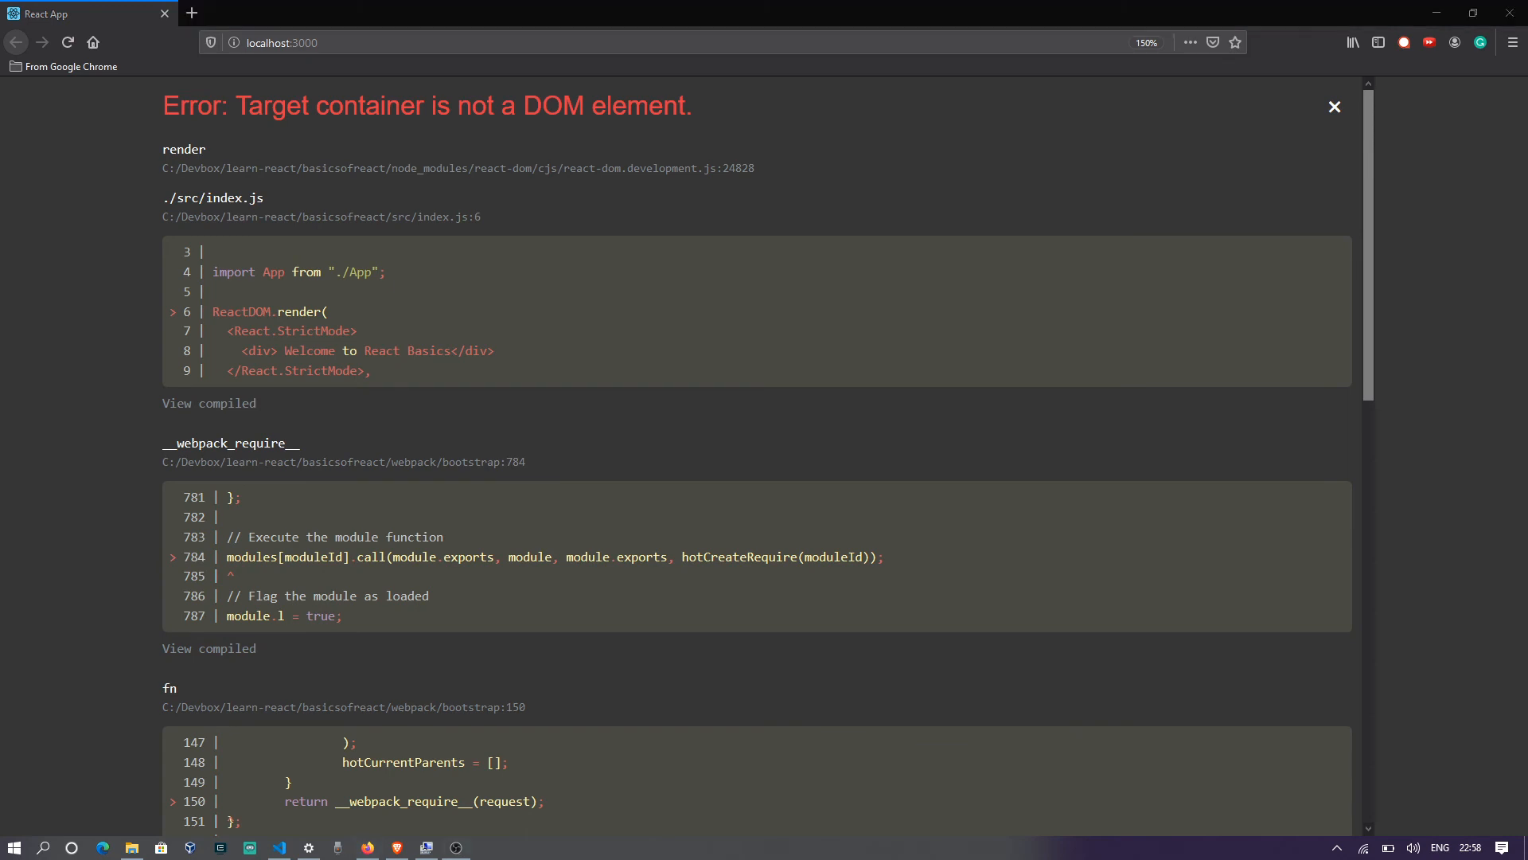
mouse_move(153, 264)
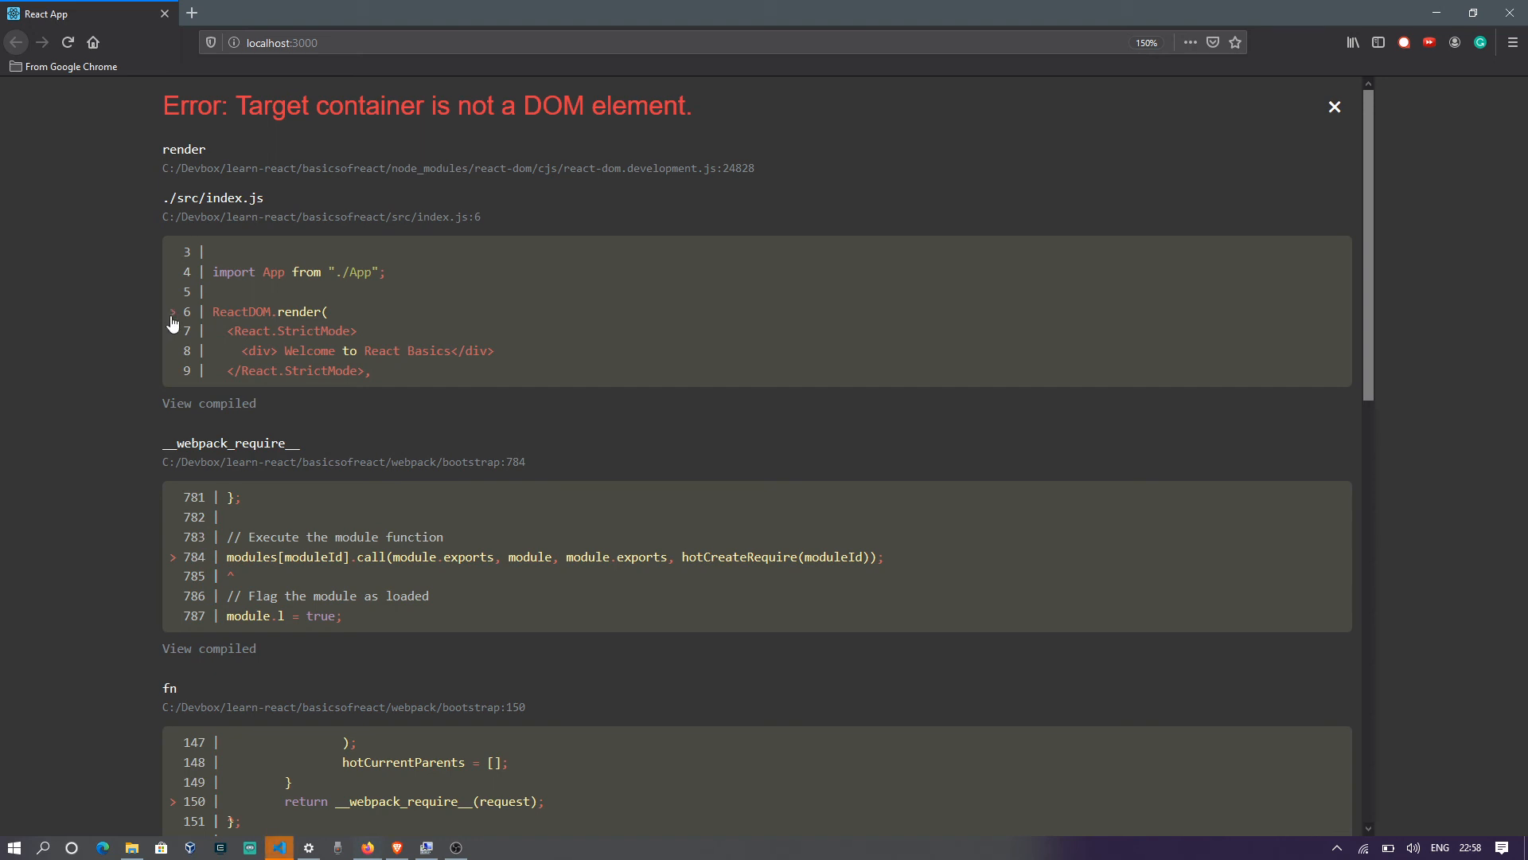
Scroll down the error overlay to the webpack bootstrap stack frames.
scroll(down, 3)
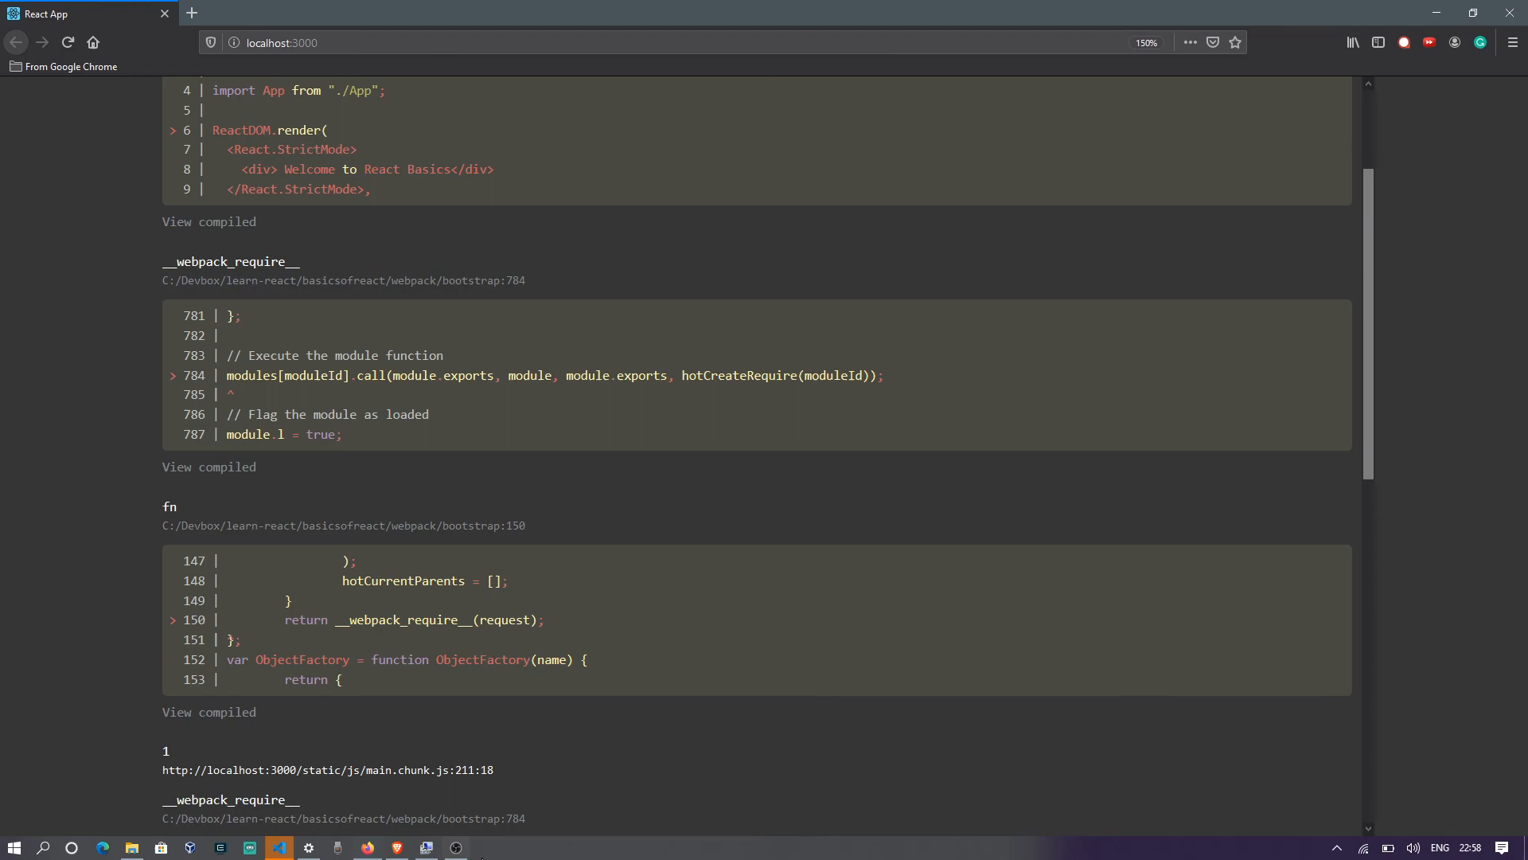
Inspect the react-scripts start script in package.json, highlighting the command.
click(279, 846)
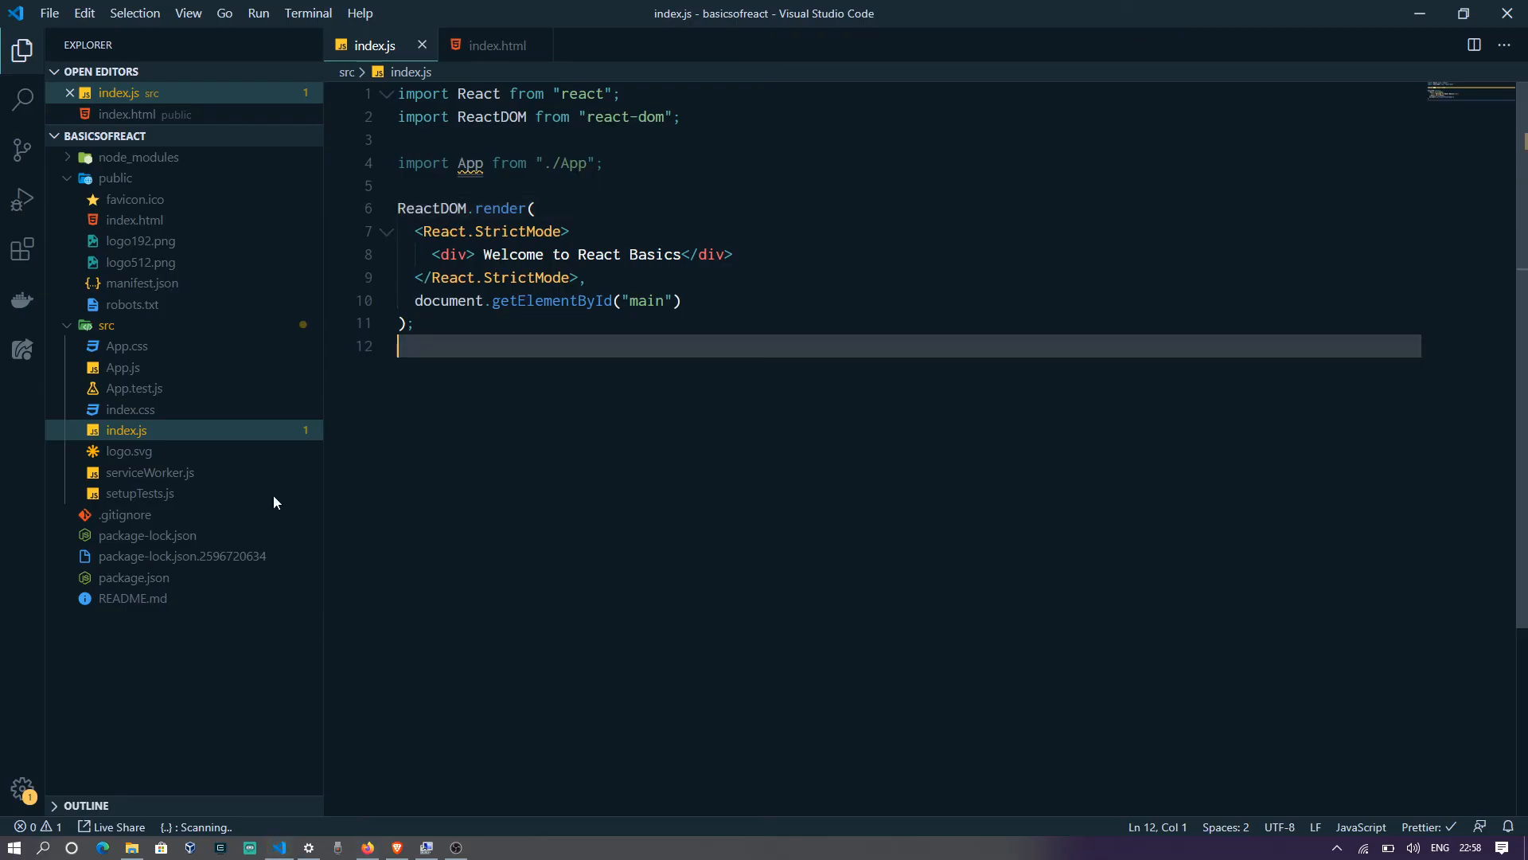
click(134, 576)
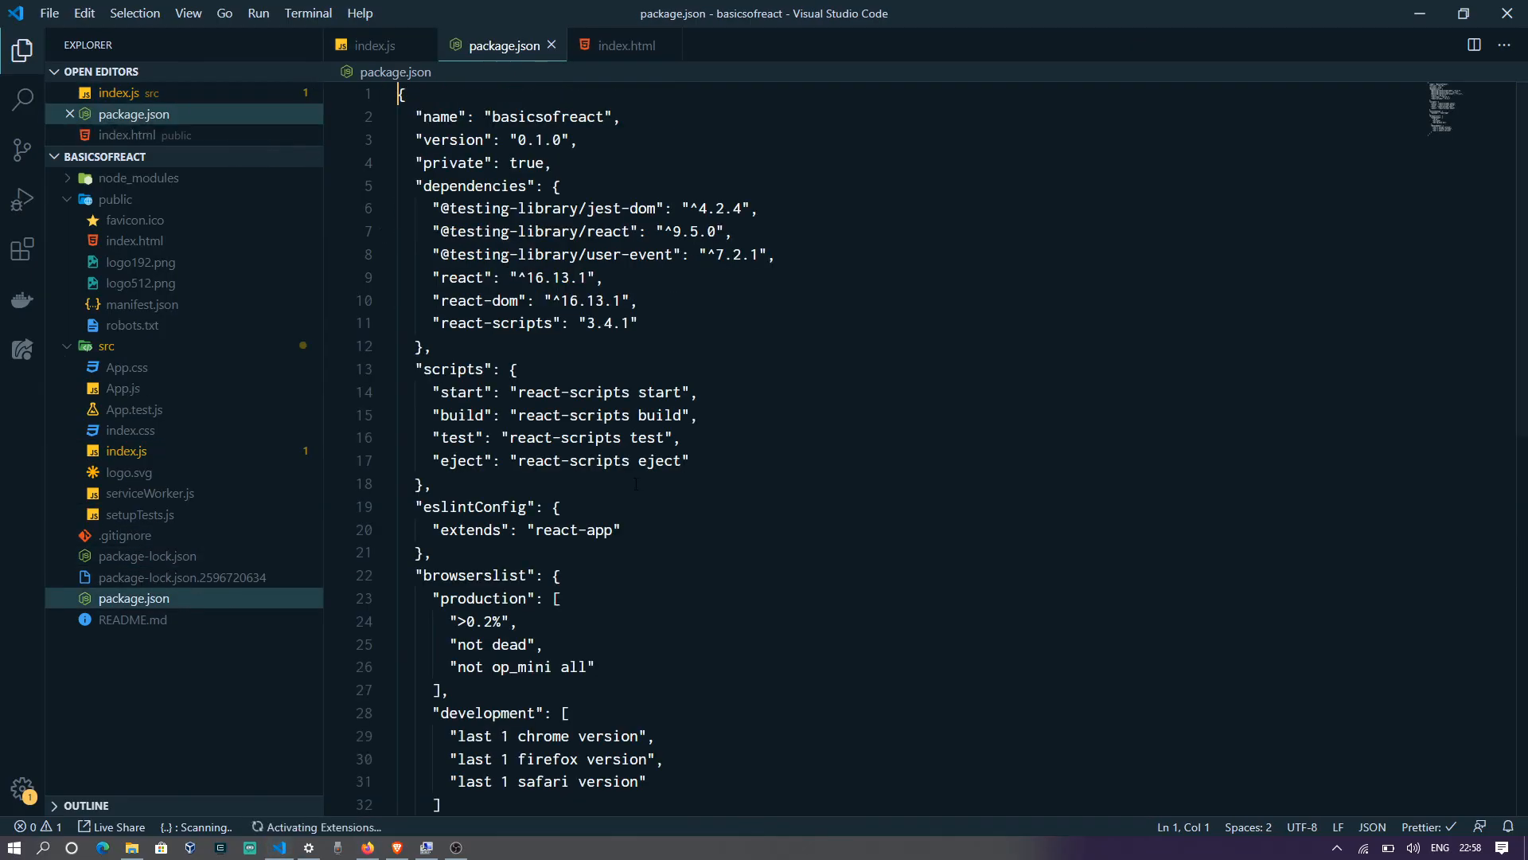
double_click(463, 392)
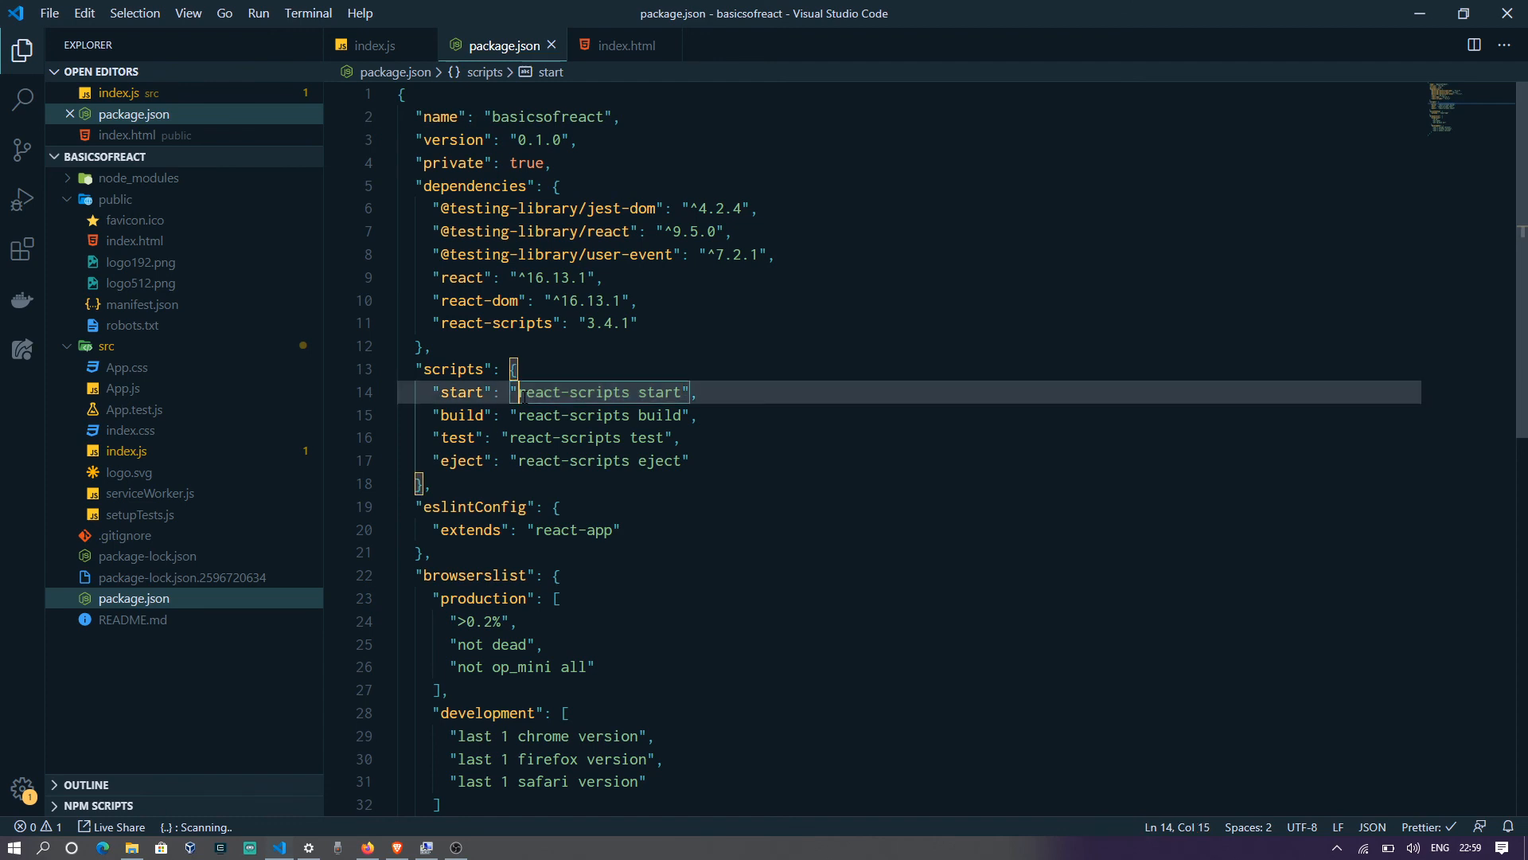
drag(518, 392, 685, 391)
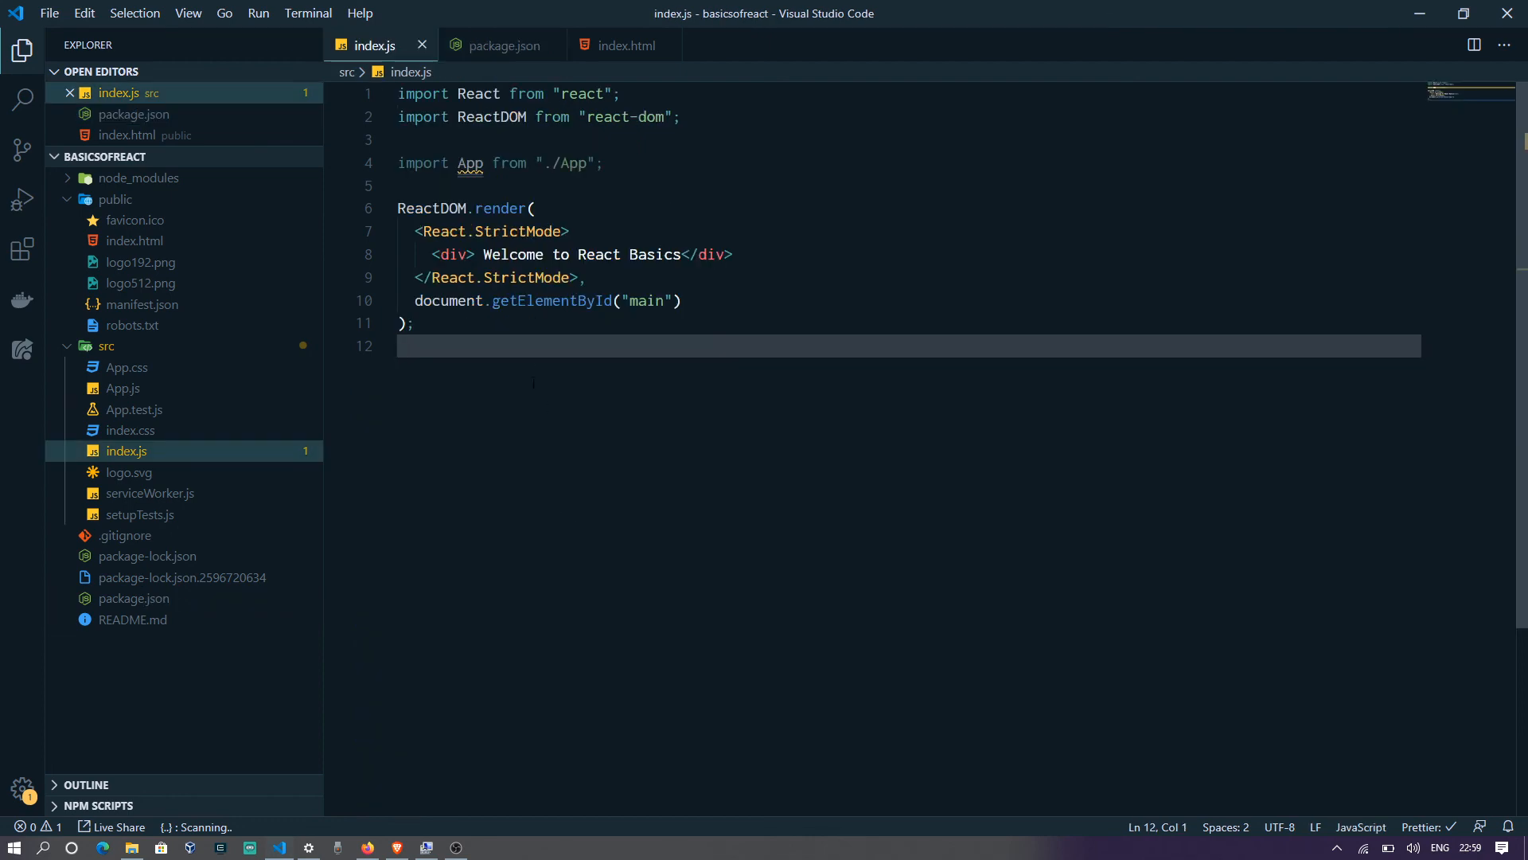
Change the first div's id in index.html from root back to main.
click(628, 44)
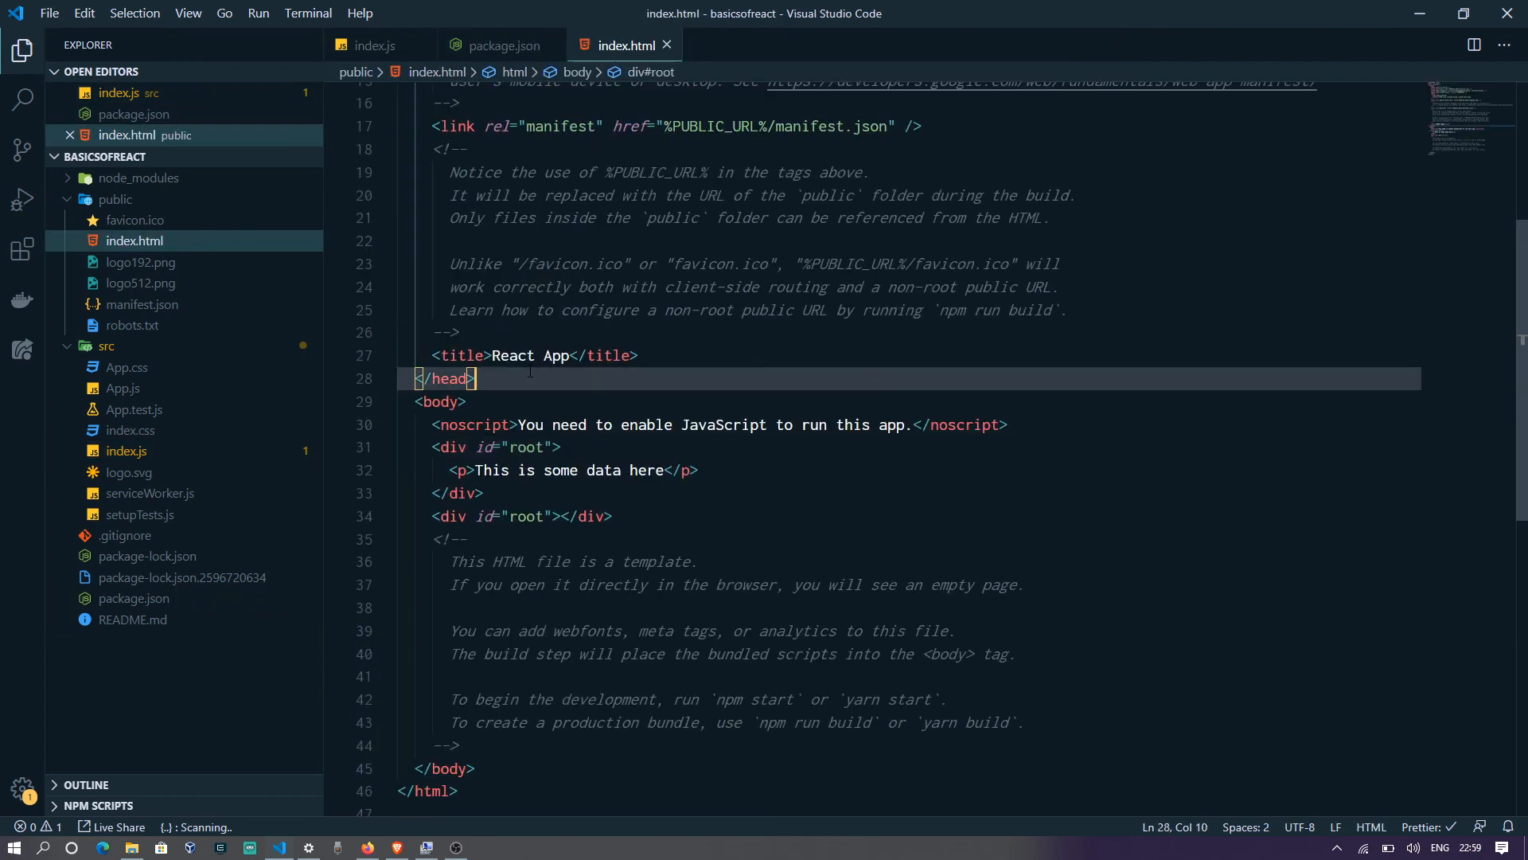
text(main)
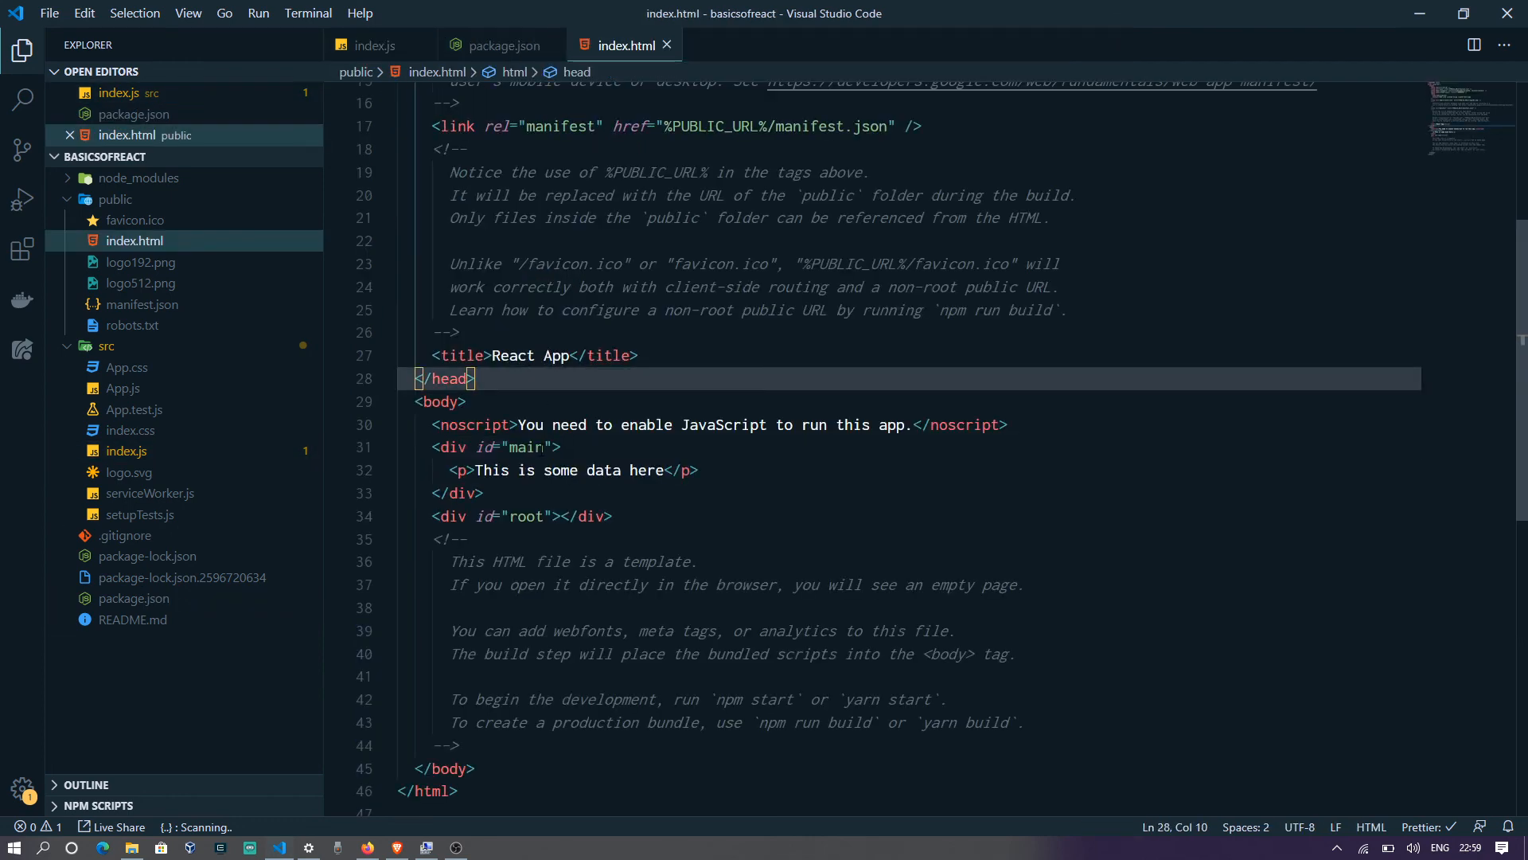